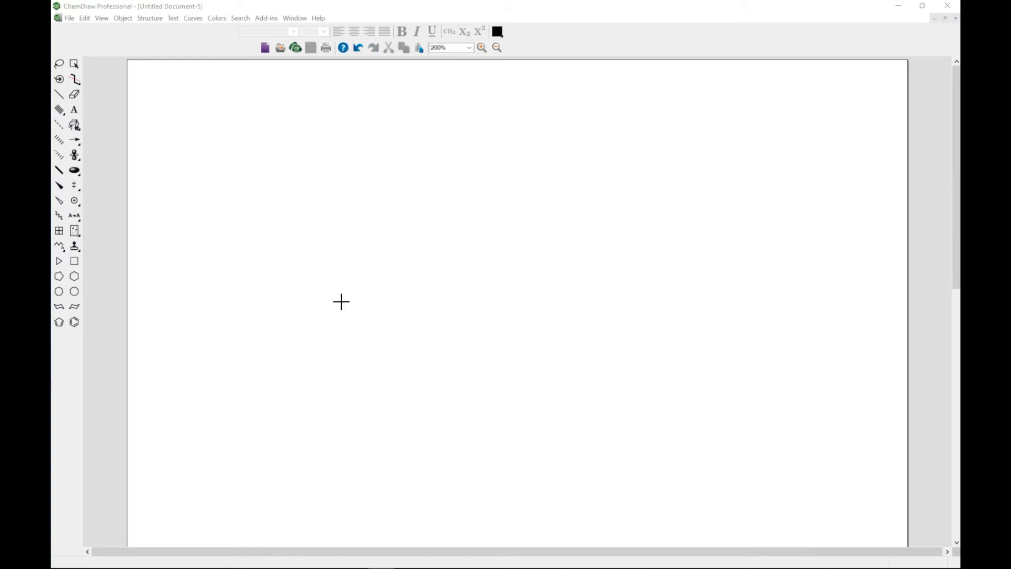
{"action": "mouse_move", "coordinate": [195, 134]}
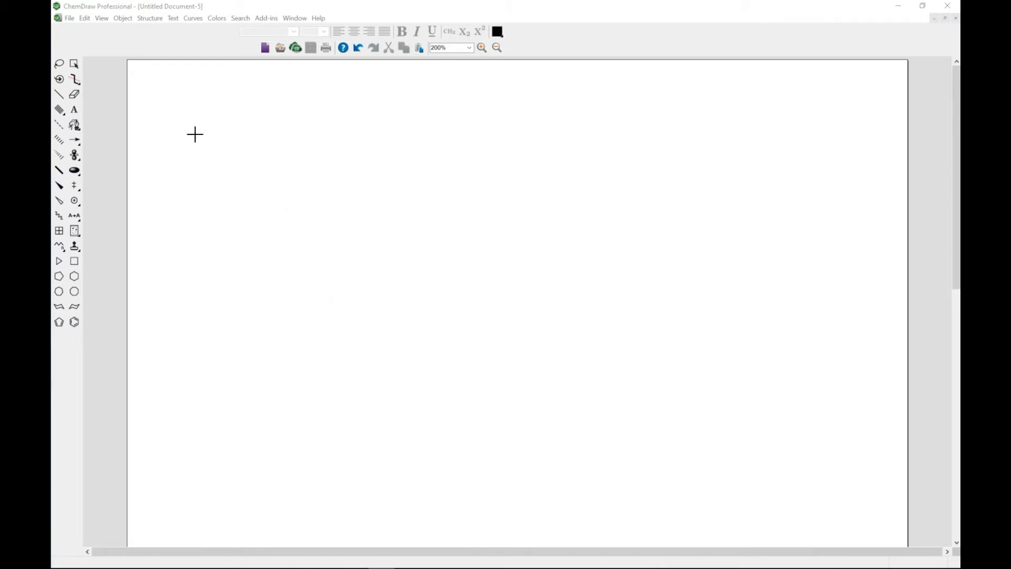
{"action": "mouse_move", "coordinate": [113, 26]}
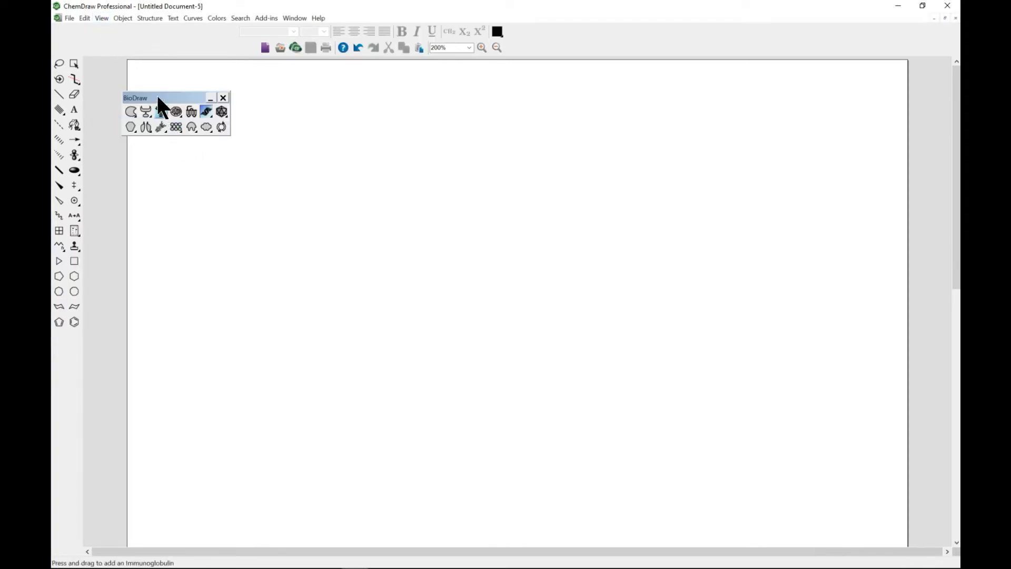
Turn on Show BioDraw Toolbar in the View menu to display the BioDraw palette.
{"action": "left_click", "coordinate": [101, 18]}
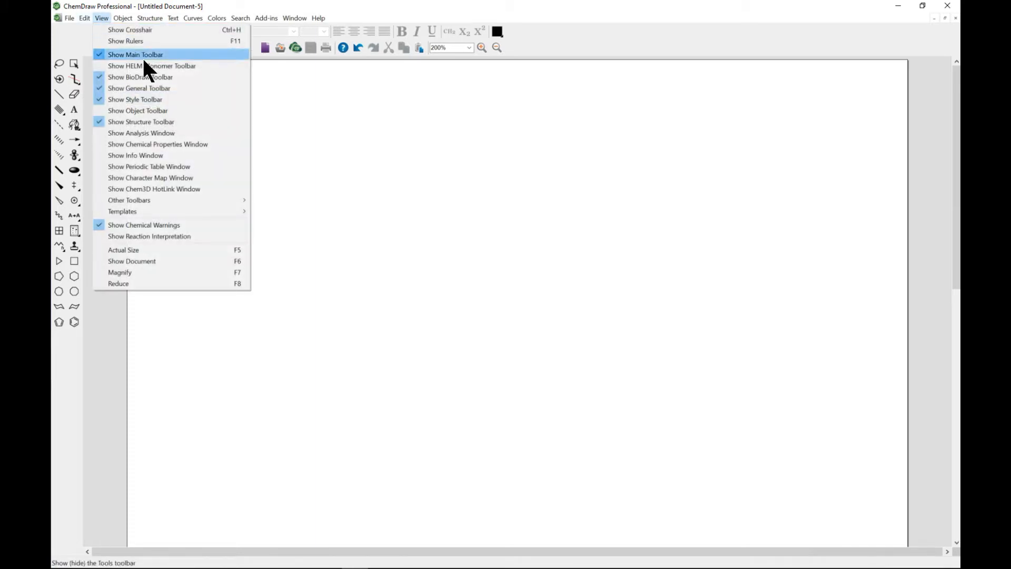
{"action": "mouse_move", "coordinate": [141, 77]}
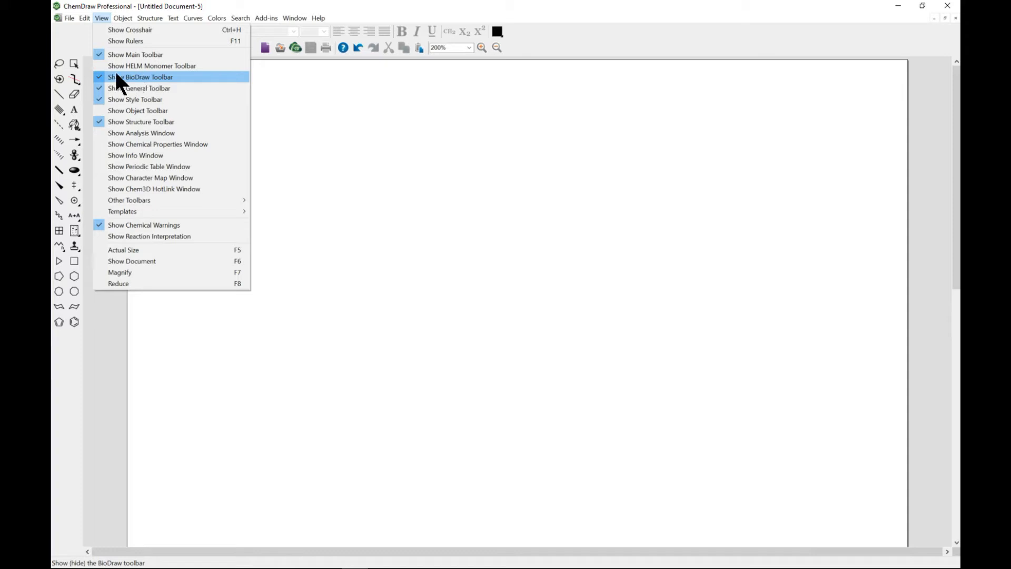
{"action": "left_click", "coordinate": [139, 77]}
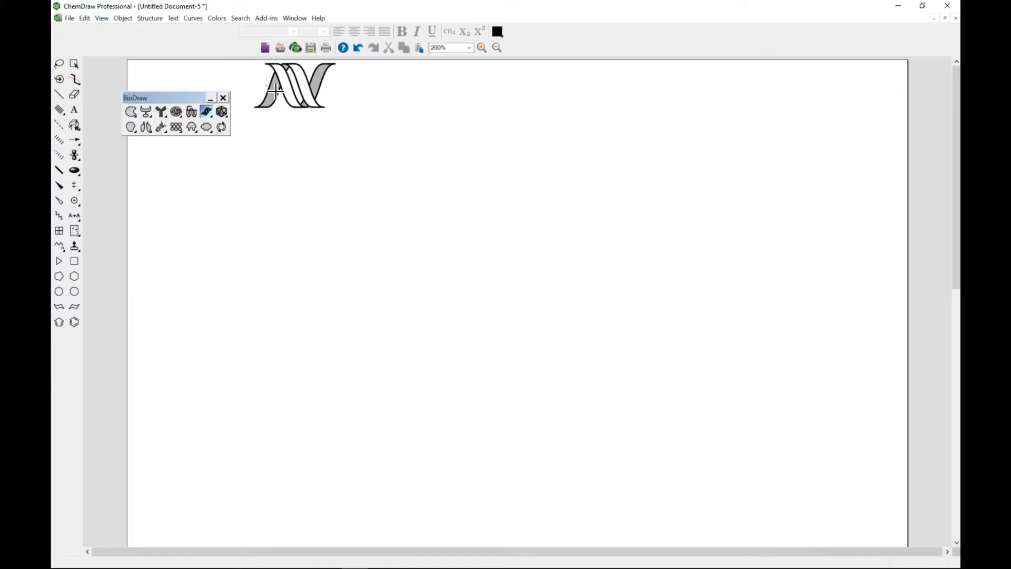
{"action": "mouse_move", "coordinate": [295, 90]}
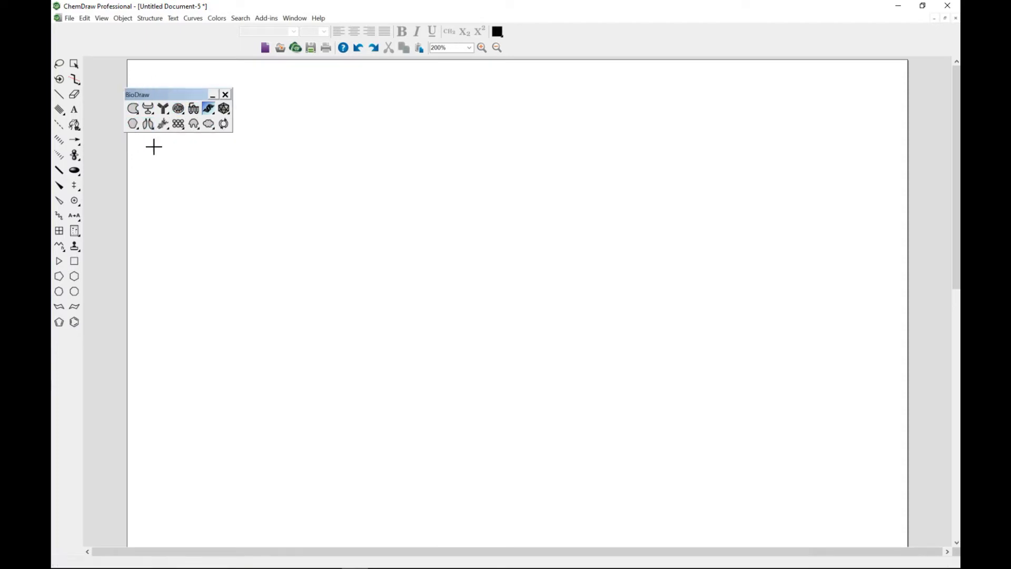
Draw a long DNA/RNA helix across the top of the page and zoom in.
{"action": "left_click", "coordinate": [193, 123]}
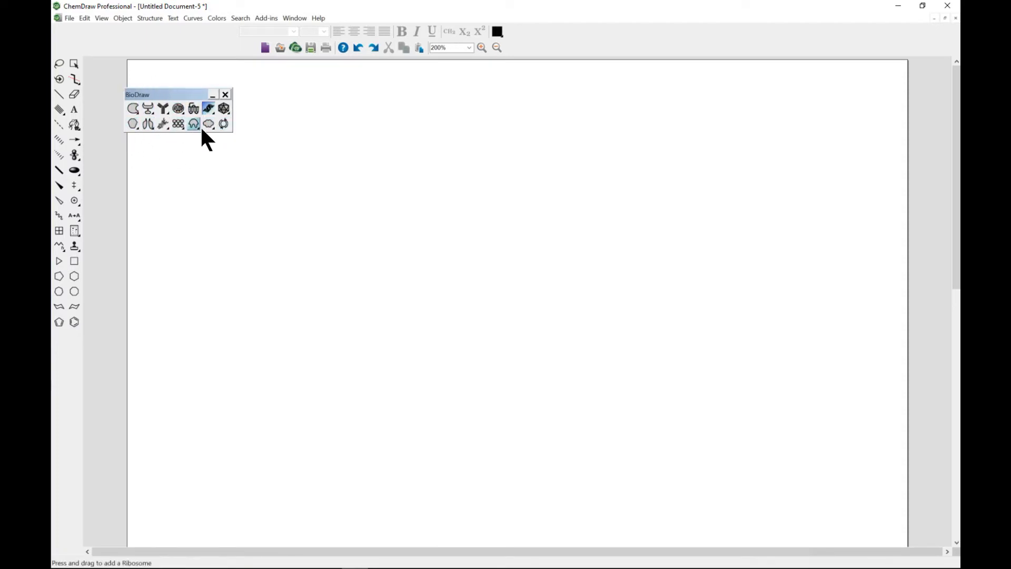
{"action": "mouse_move", "coordinate": [209, 108]}
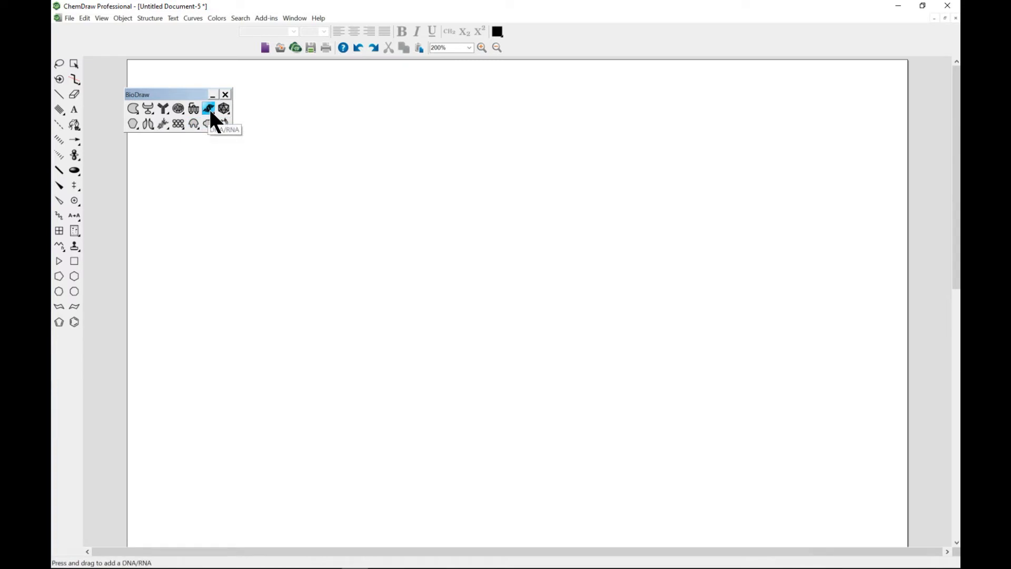
{"action": "mouse_move", "coordinate": [213, 123]}
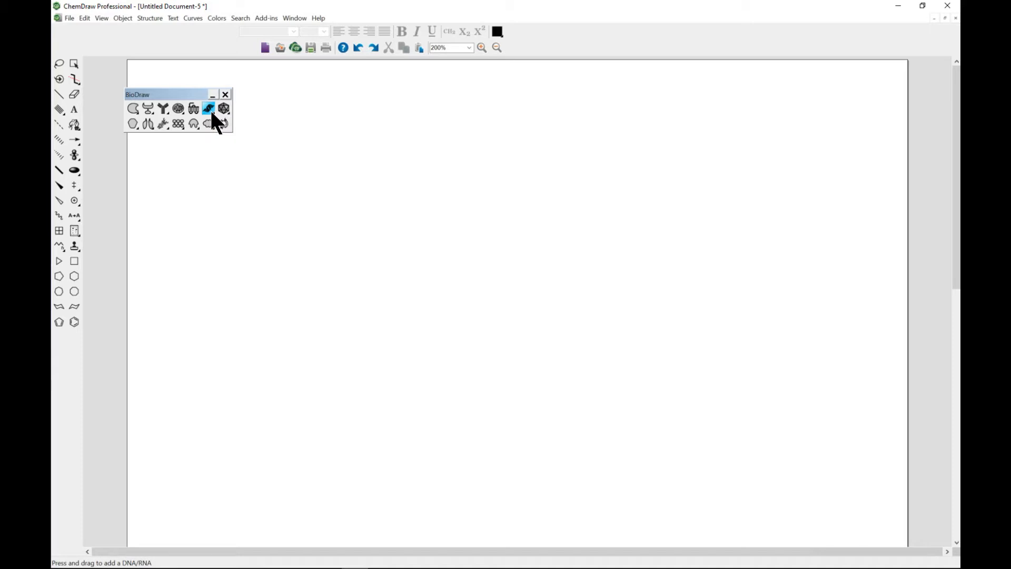
{"action": "left_click", "coordinate": [208, 123]}
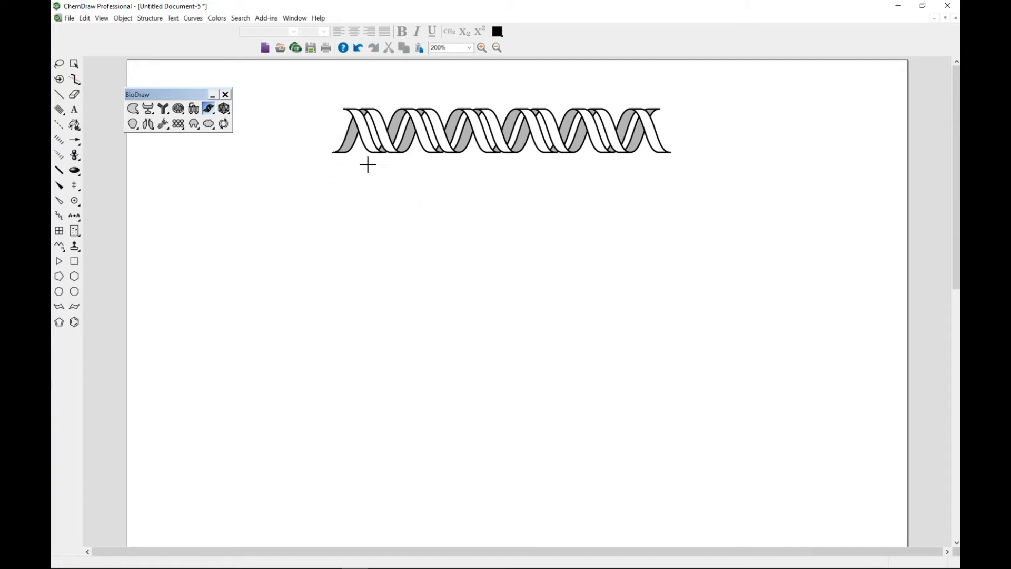
{"action": "left_click", "coordinate": [481, 47]}
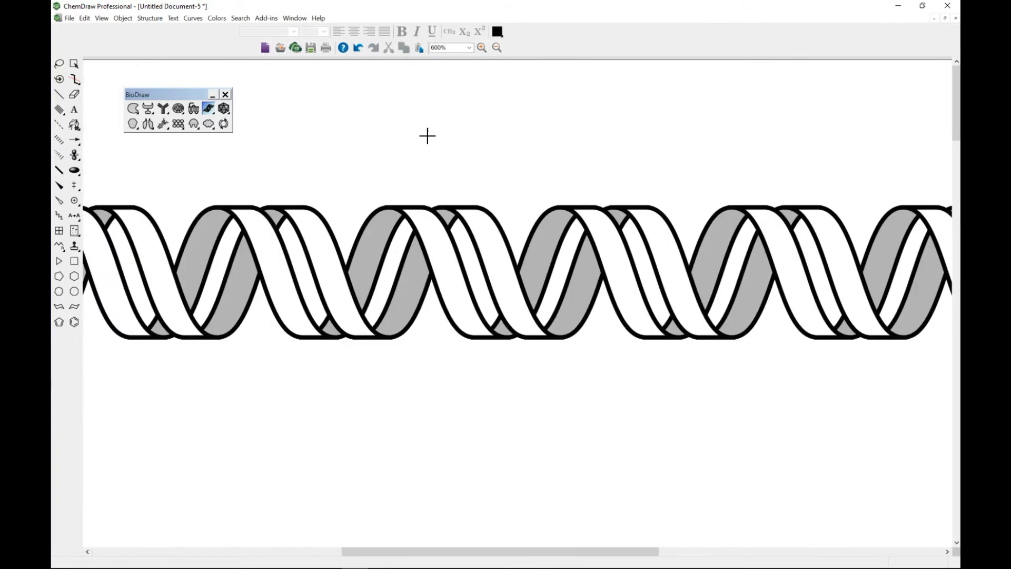
Zoom back out to view the whole reshaped DNA helix.
{"action": "left_click", "coordinate": [496, 47]}
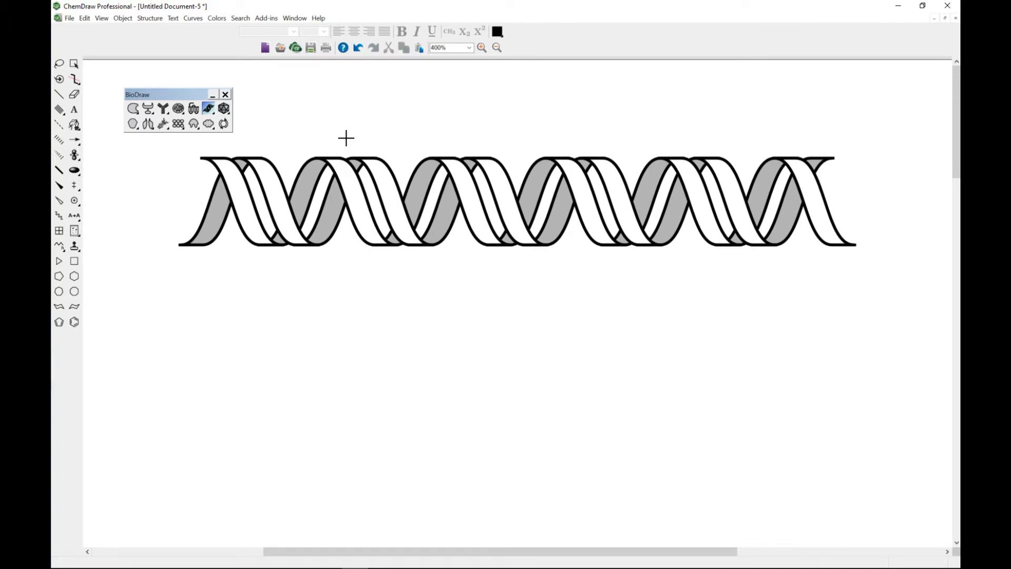
{"action": "mouse_move", "coordinate": [263, 187]}
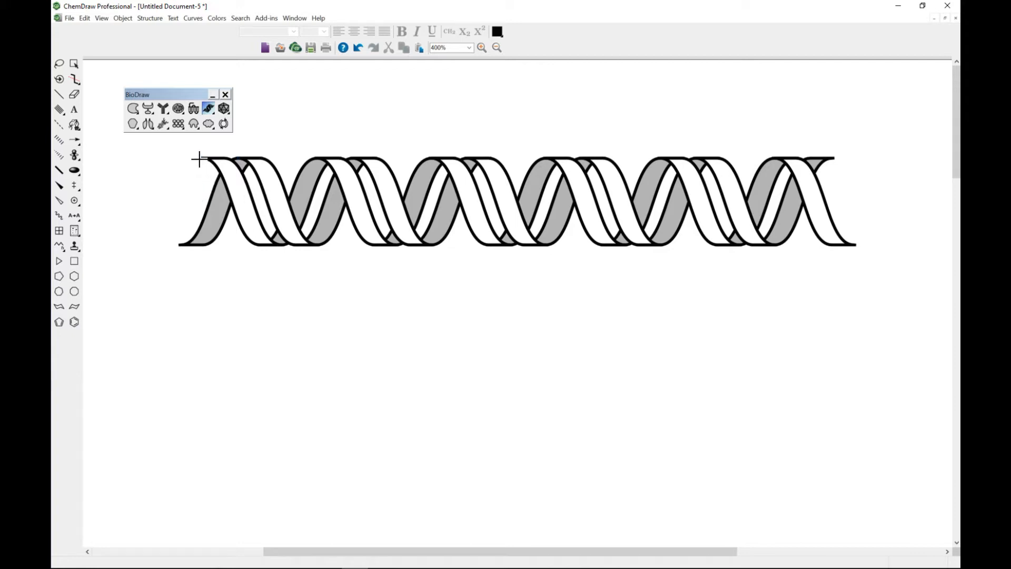
{"action": "mouse_move", "coordinate": [201, 159]}
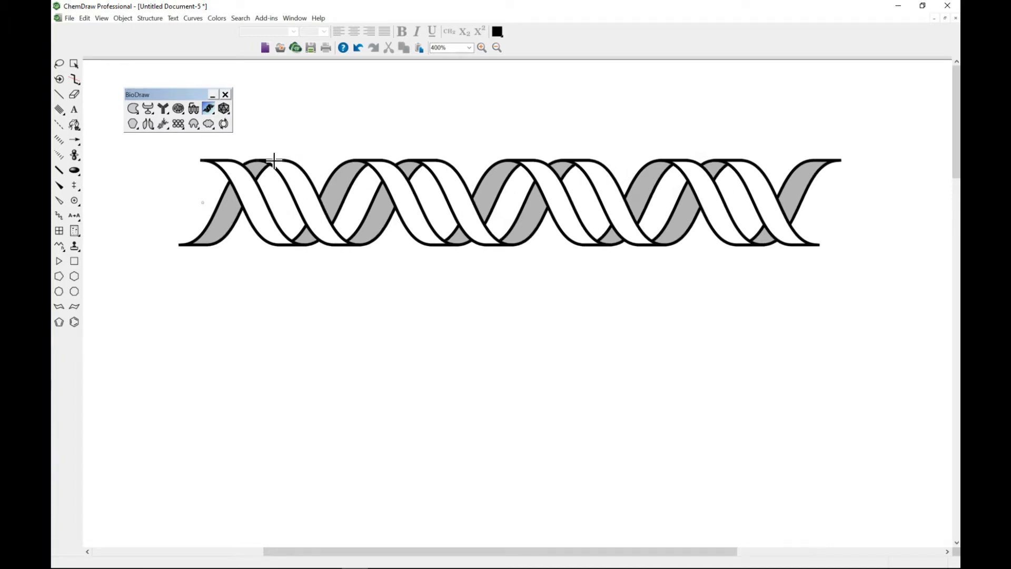
{"action": "mouse_move", "coordinate": [179, 225]}
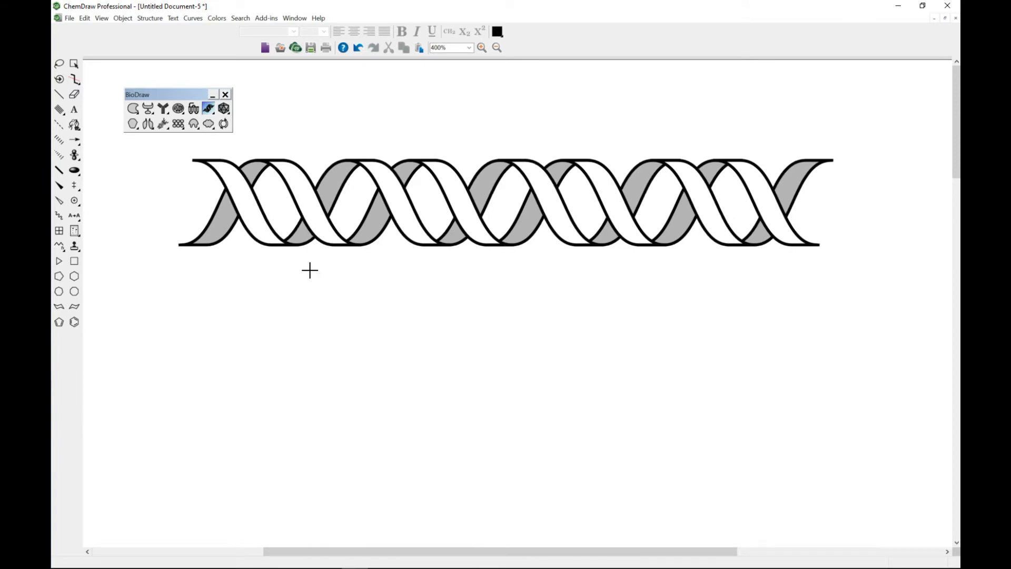
{"action": "mouse_move", "coordinate": [230, 297]}
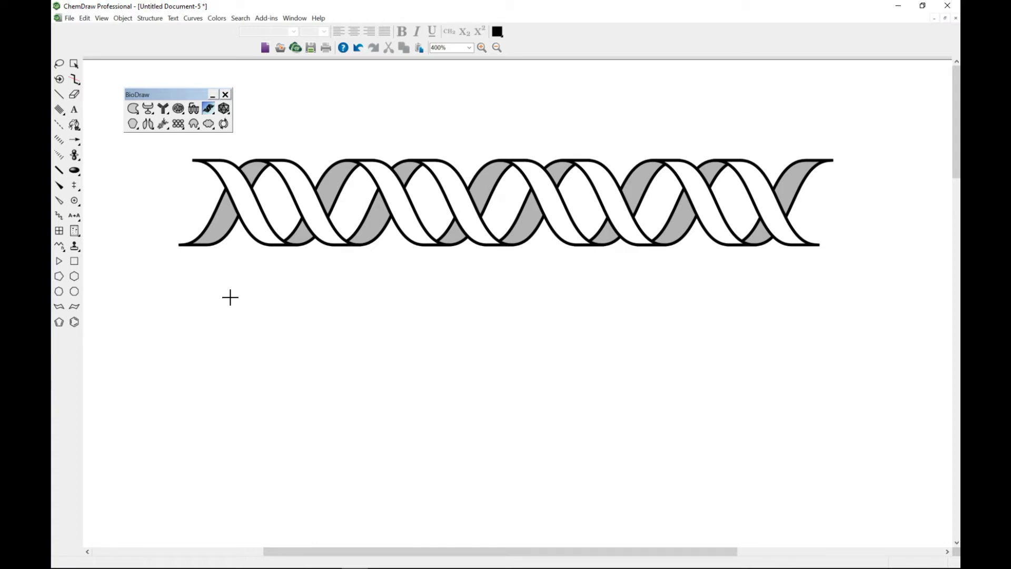
{"action": "mouse_move", "coordinate": [185, 194]}
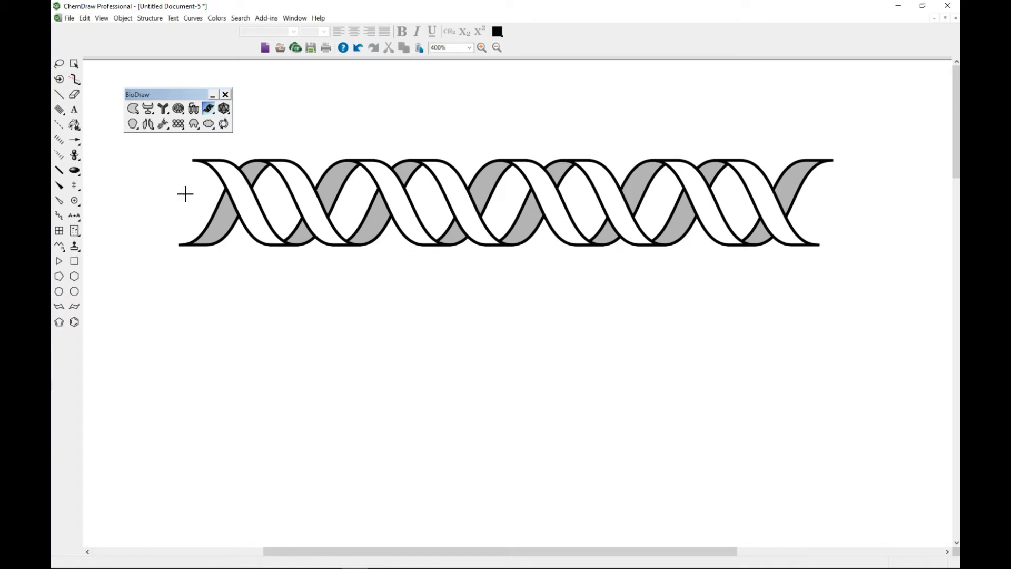
Select the DNA helix with the Marquee tool and open the Colors menu.
{"action": "left_click", "coordinate": [74, 63]}
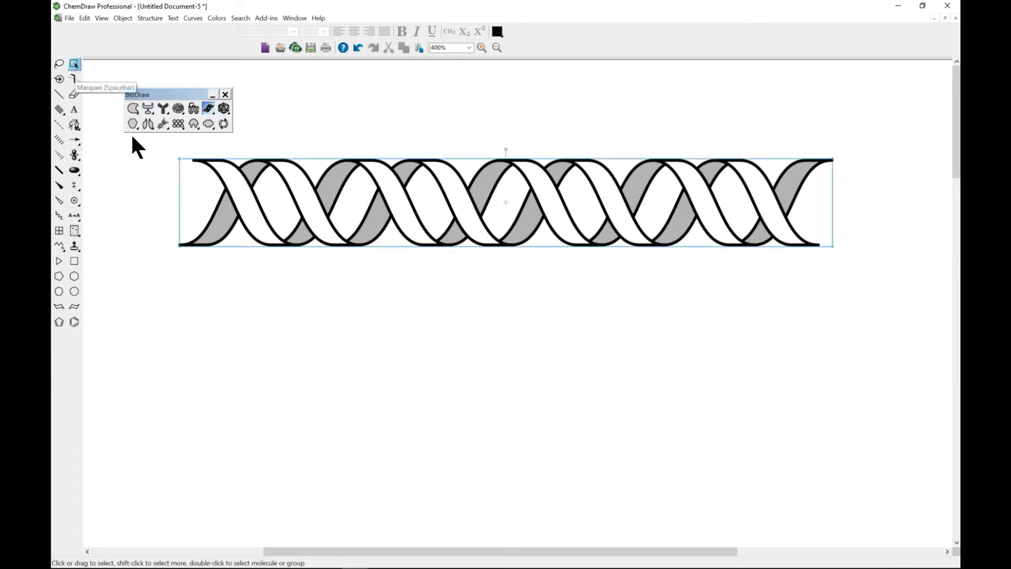
{"action": "mouse_move", "coordinate": [417, 224]}
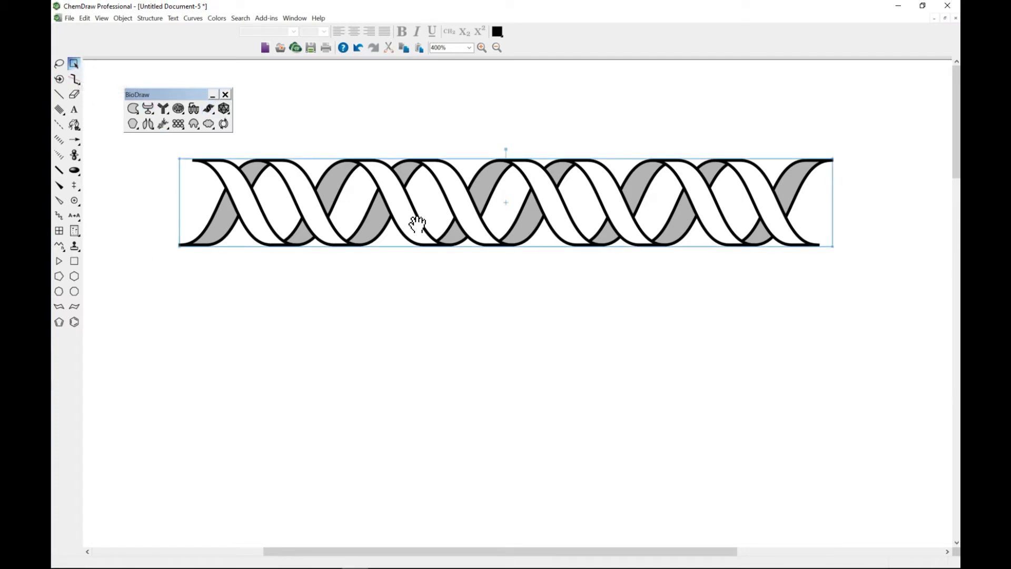
{"action": "left_click", "coordinate": [216, 17]}
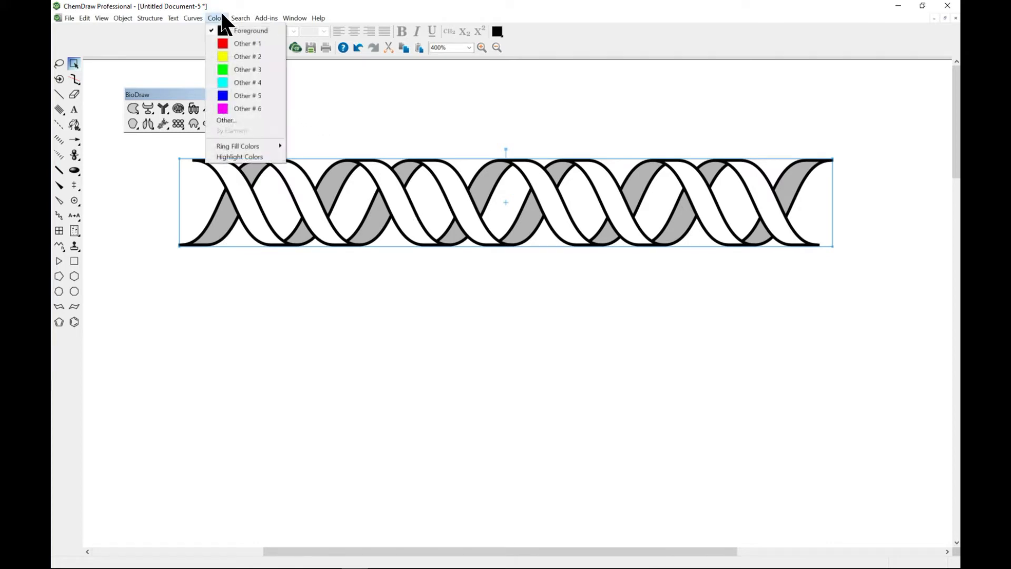
{"action": "mouse_move", "coordinate": [248, 95]}
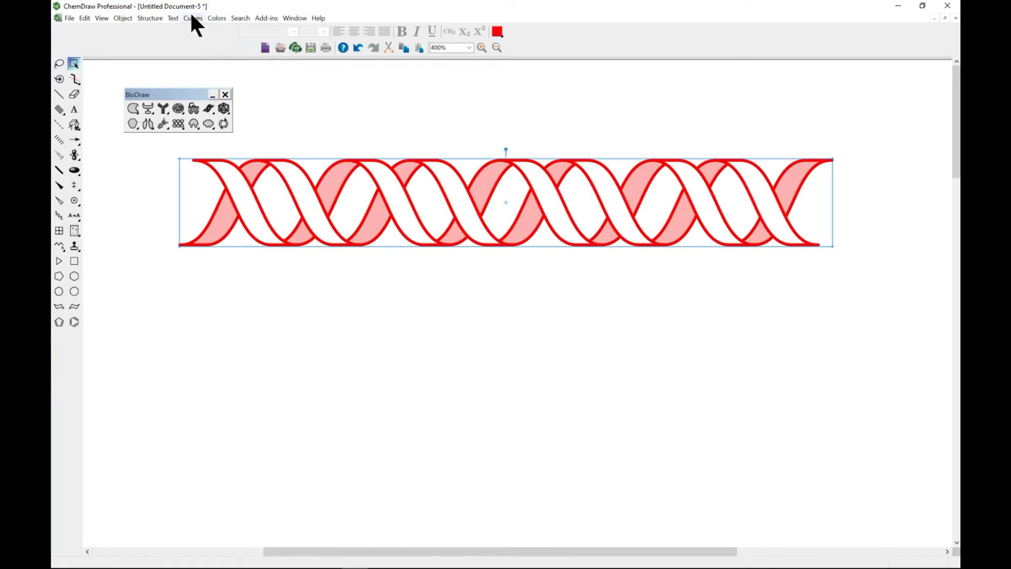
{"action": "mouse_move", "coordinate": [189, 35]}
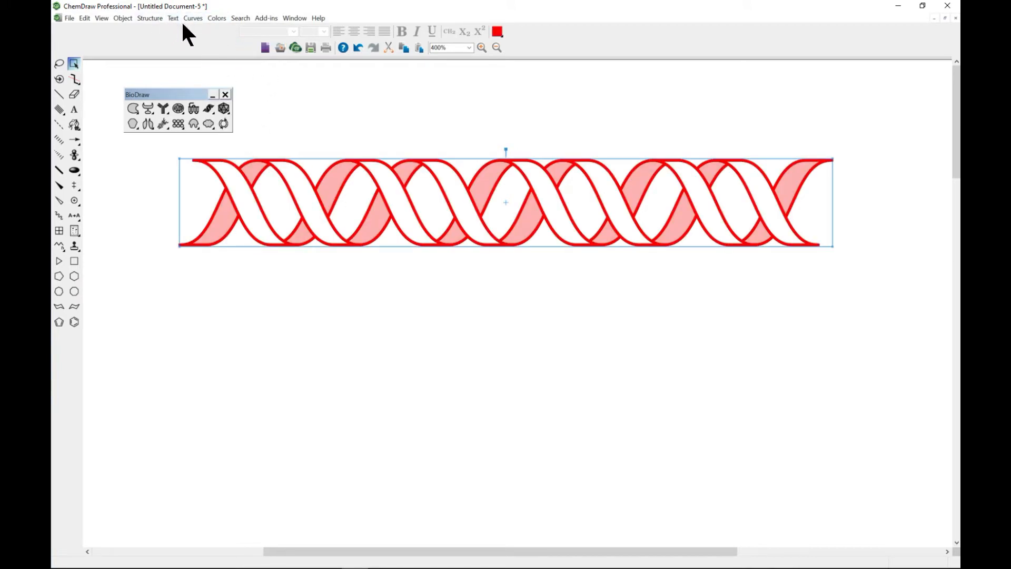
{"action": "left_click", "coordinate": [193, 17]}
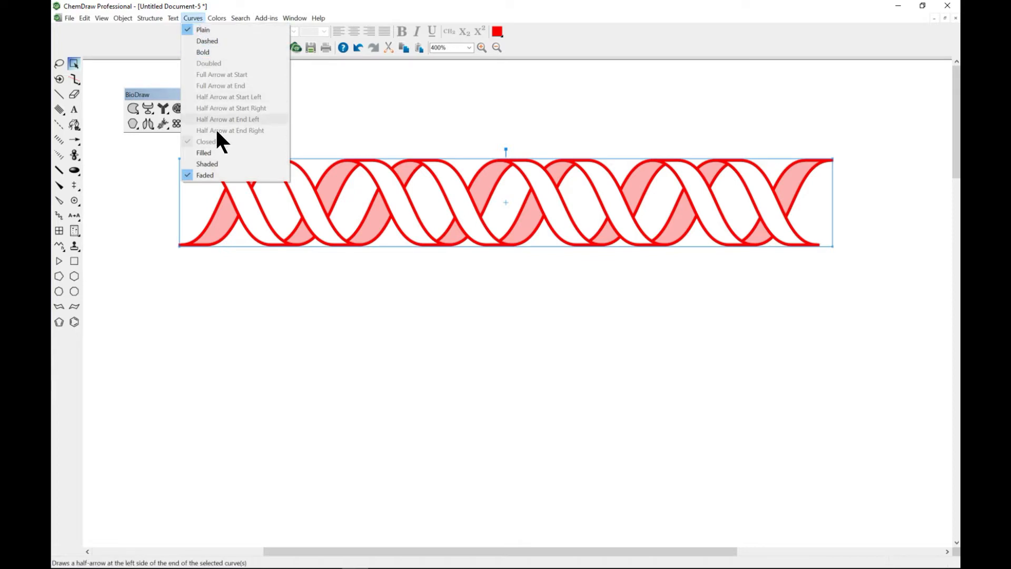
{"action": "mouse_move", "coordinate": [229, 184]}
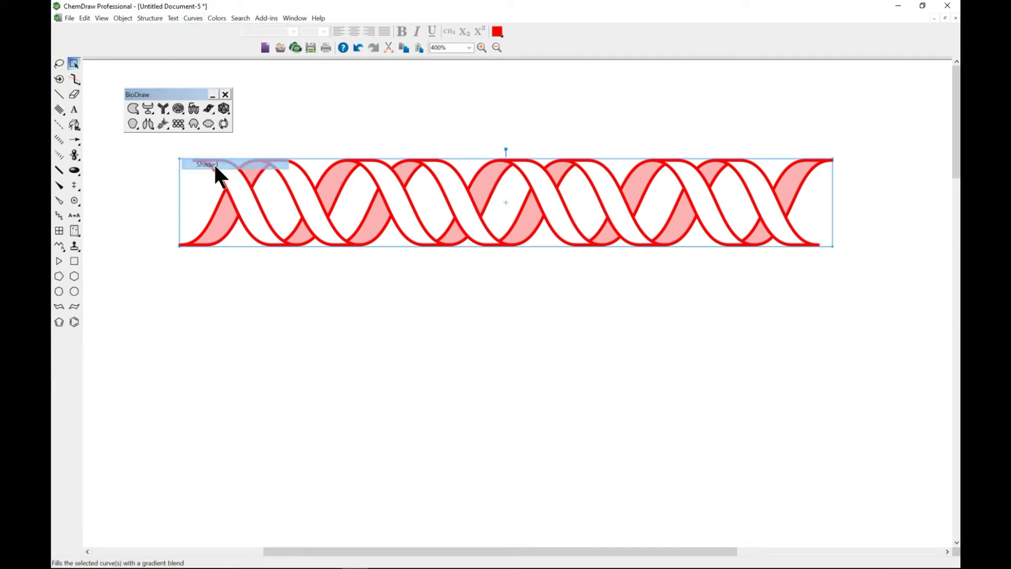
{"action": "left_click", "coordinate": [207, 164]}
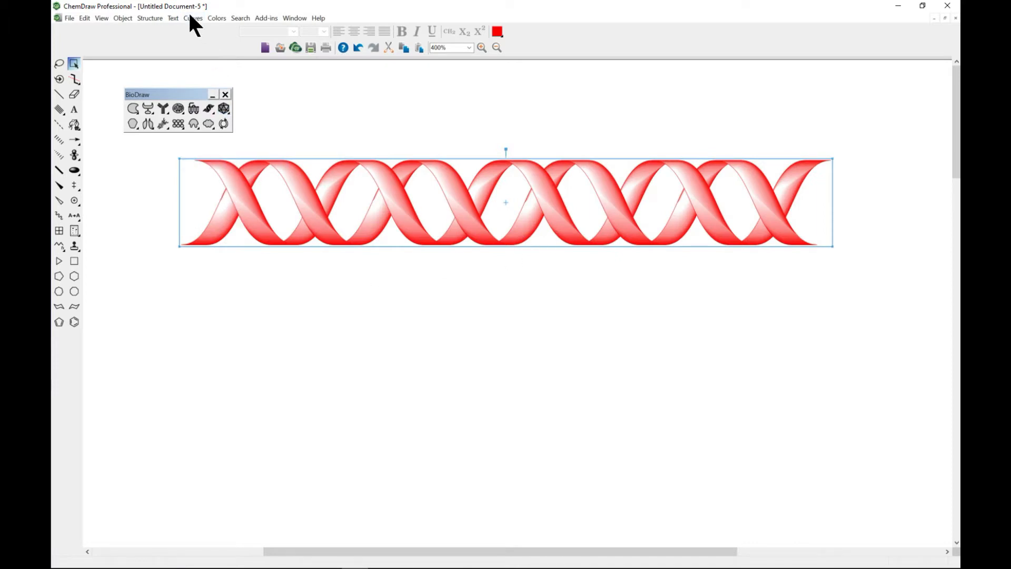
{"action": "left_click", "coordinate": [193, 17]}
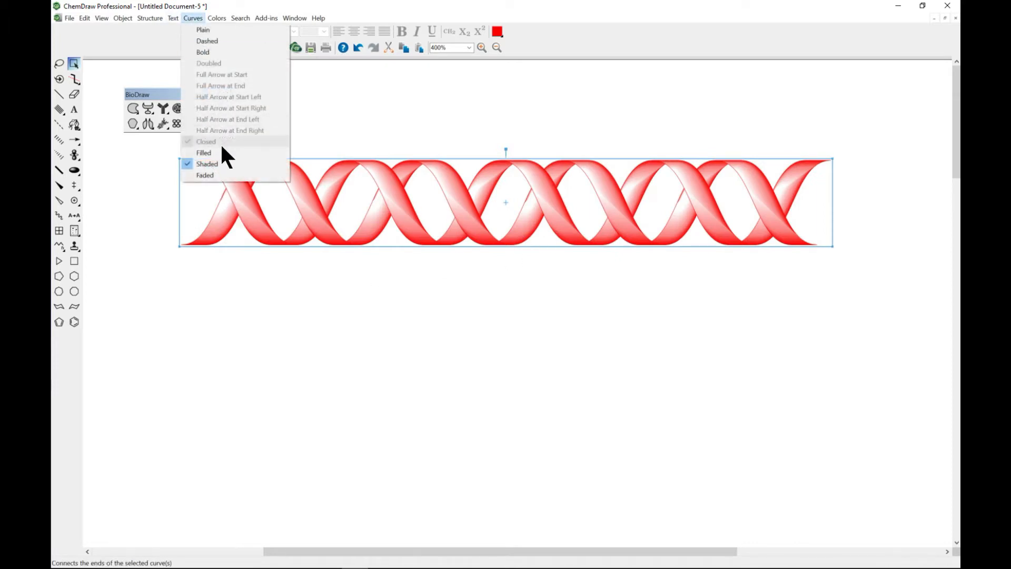
{"action": "left_click", "coordinate": [207, 164]}
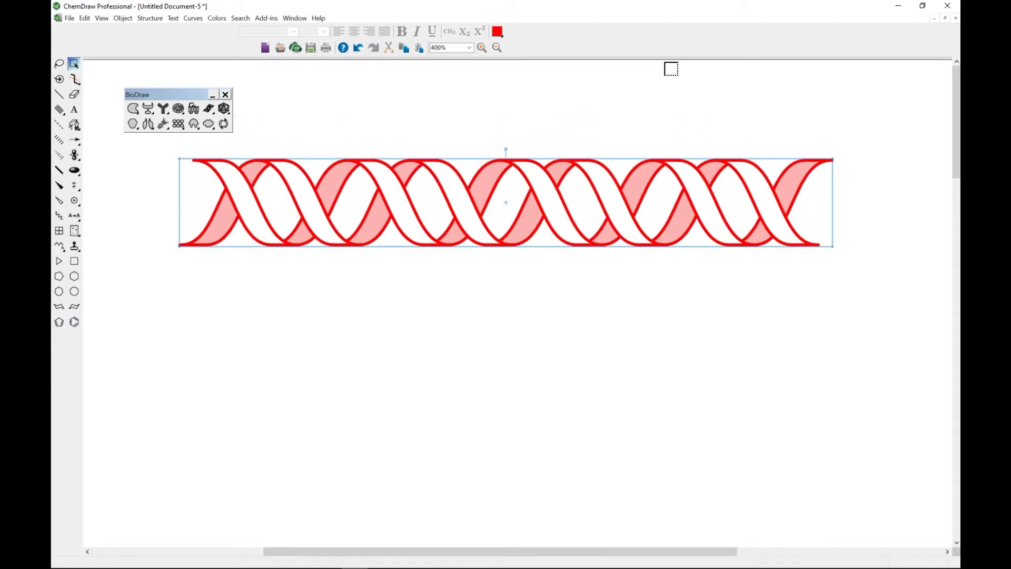
{"action": "left_click", "coordinate": [208, 108]}
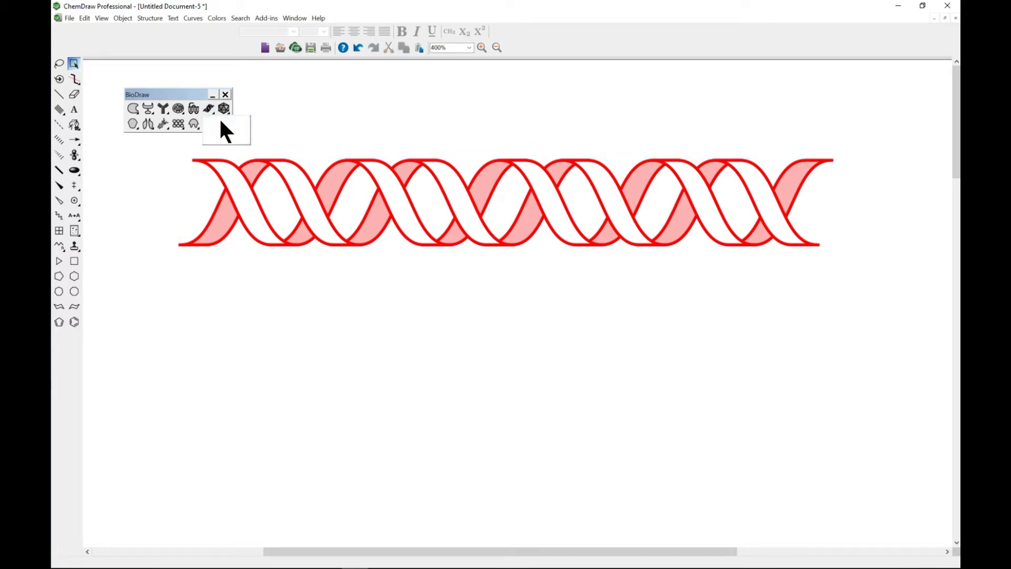
Bring up the DNA/RNA shapes sub-palette from the BioDraw toolbar.
{"action": "left_click", "coordinate": [209, 108]}
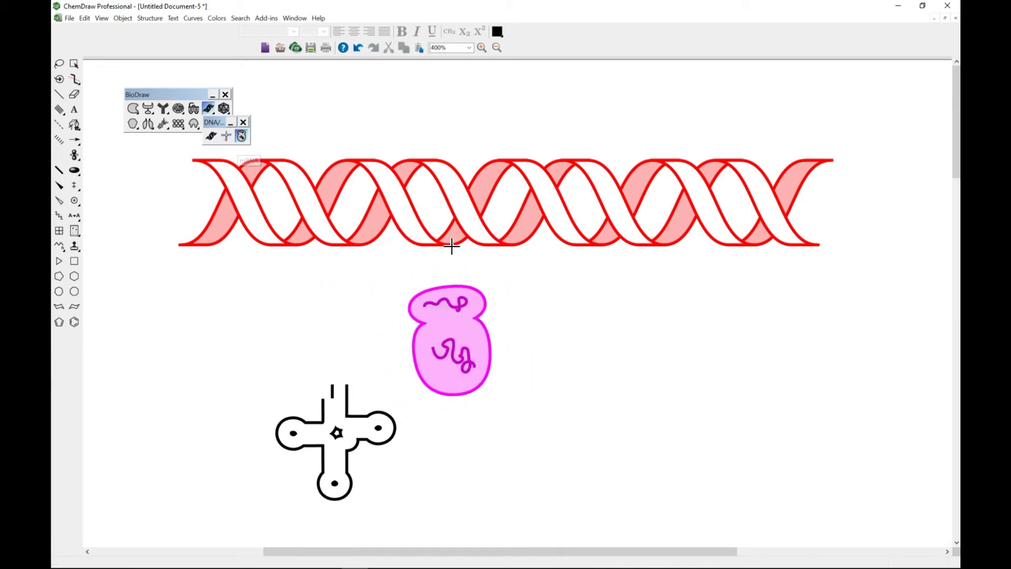
{"action": "mouse_move", "coordinate": [378, 262]}
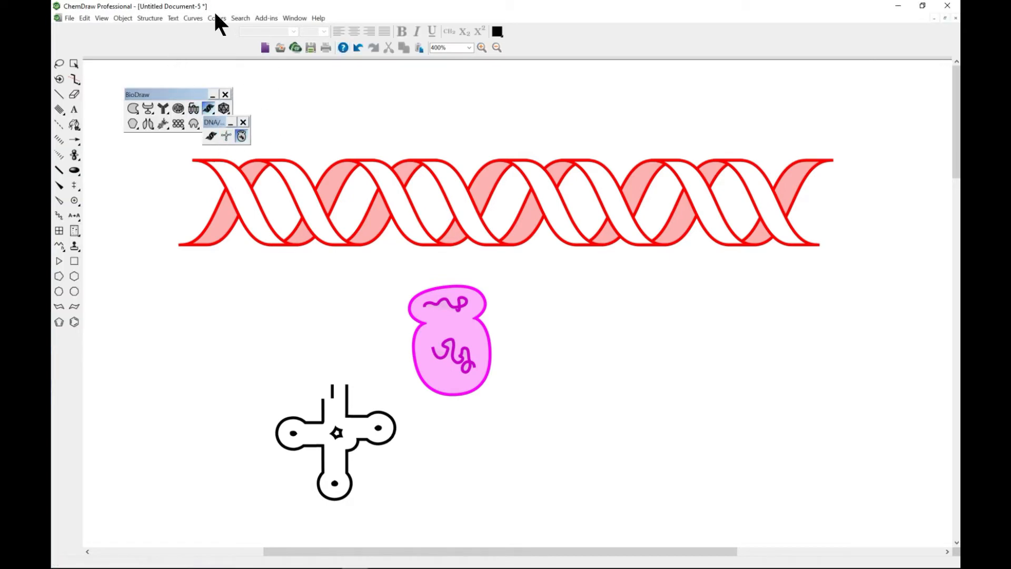
Place a 4400 bp plasmid map beside the pink shape and open its context menu.
{"action": "left_click", "coordinate": [223, 124]}
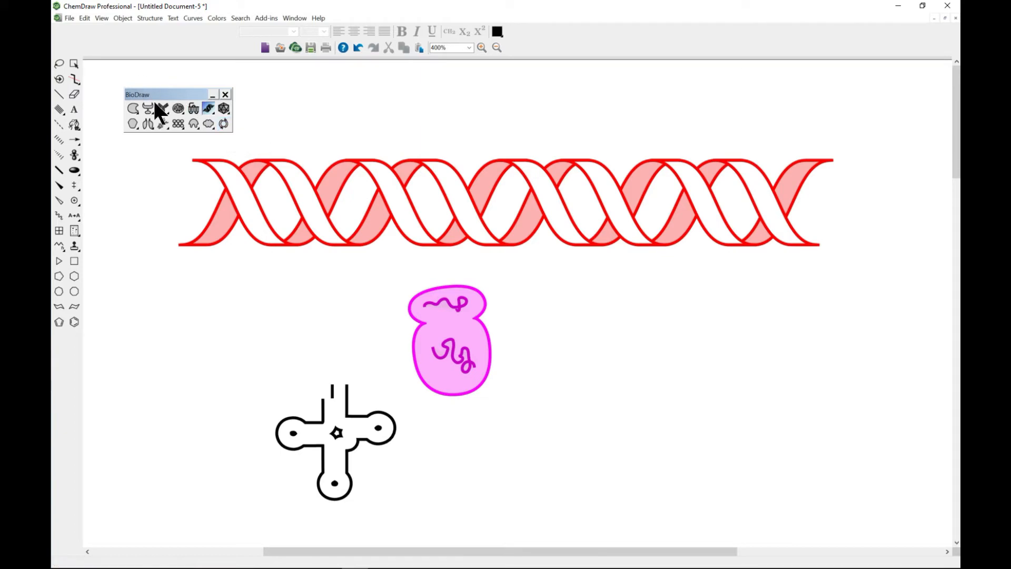
{"action": "mouse_move", "coordinate": [223, 123]}
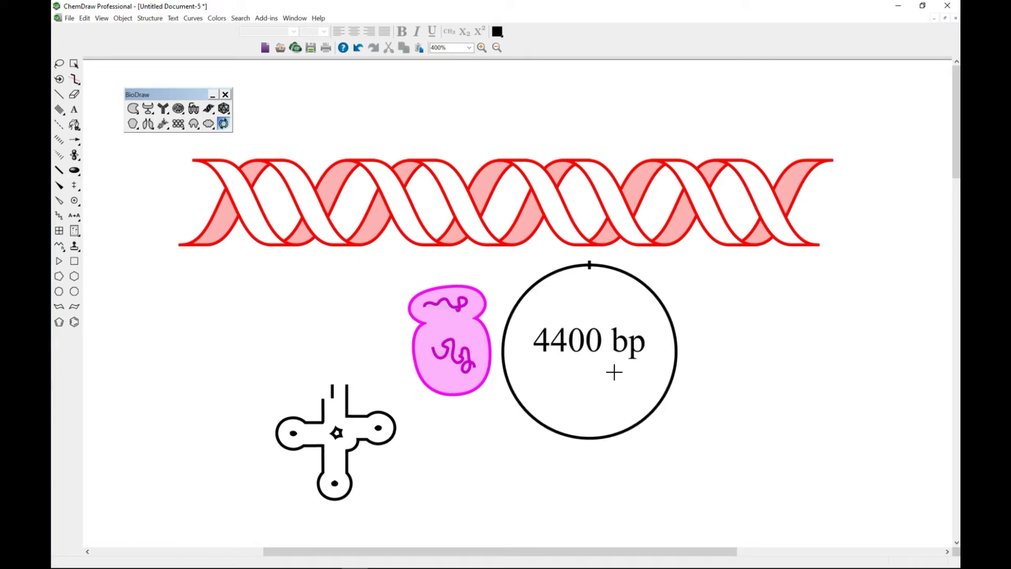
{"action": "mouse_move", "coordinate": [422, 313]}
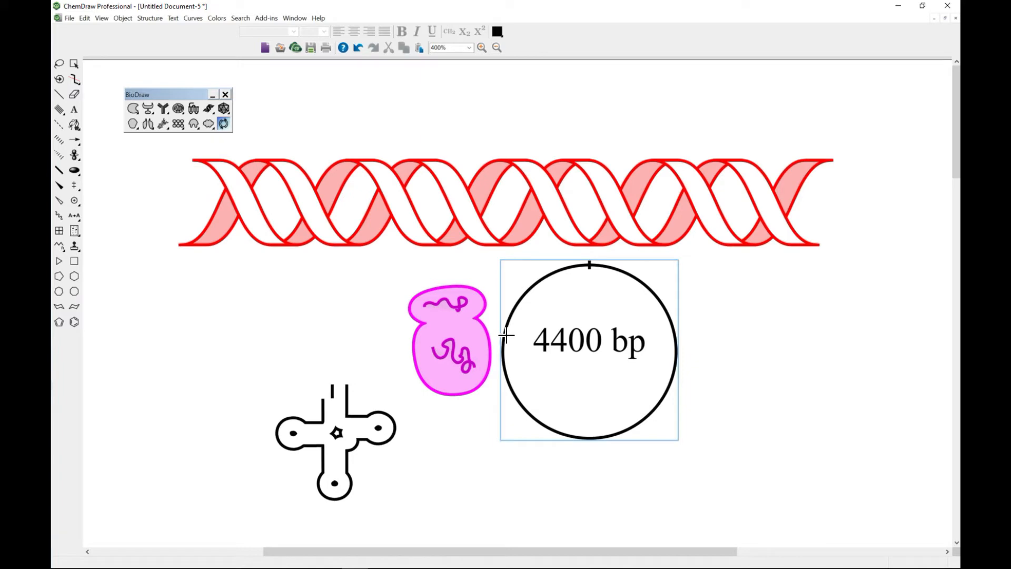
{"action": "right_click", "coordinate": [588, 348]}
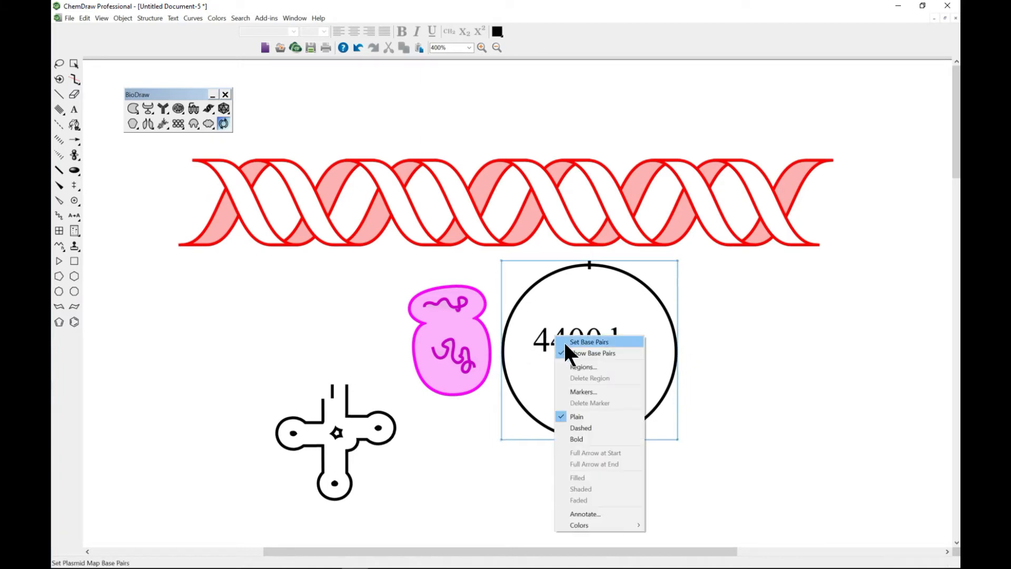
{"action": "mouse_move", "coordinate": [590, 374]}
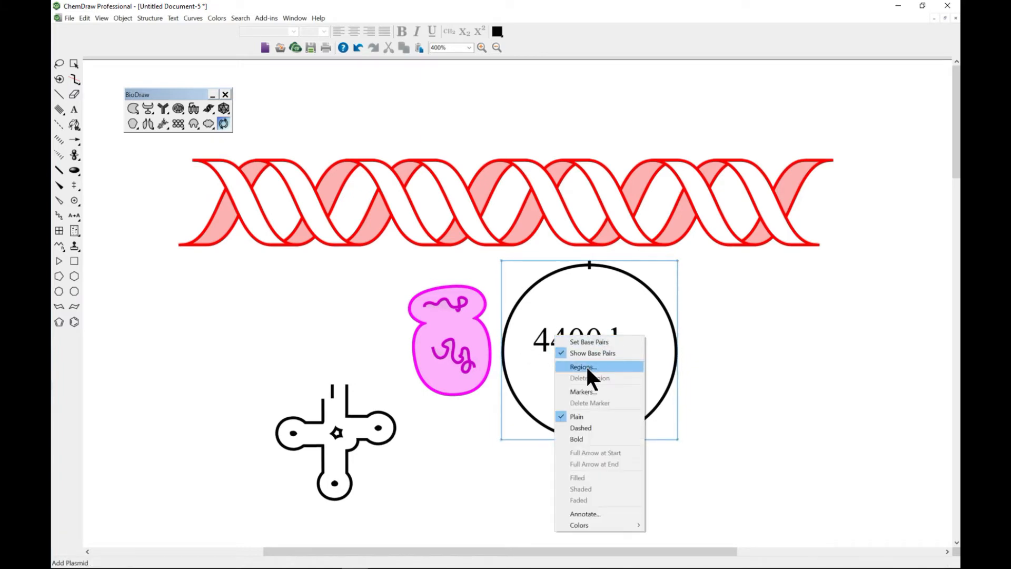
Open the plasmid map's Regions dialog and add the first region, 1–1000.
{"action": "left_click", "coordinate": [581, 366]}
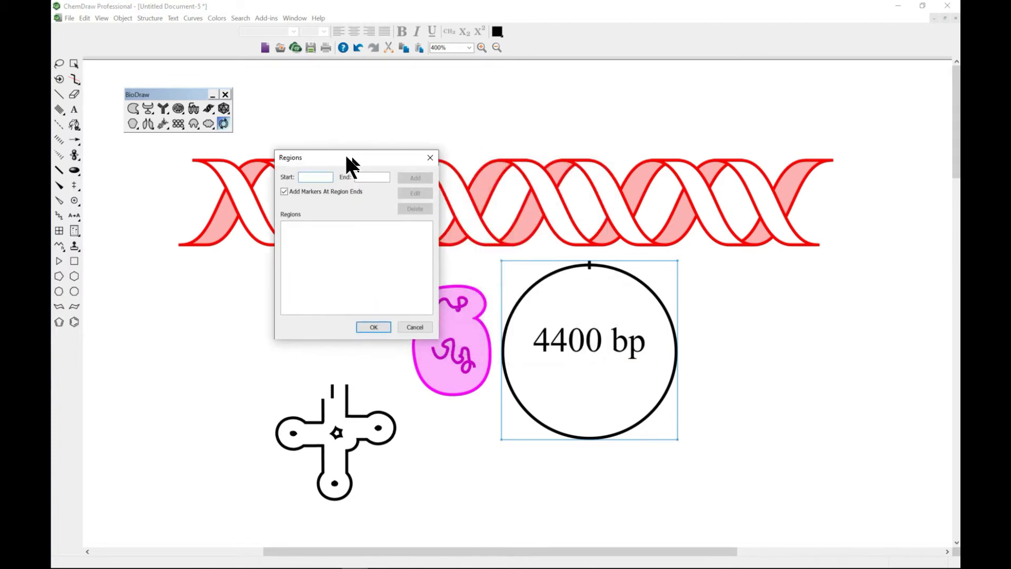
{"action": "left_click_drag", "start_coordinate": [351, 157], "coordinate": [214, 223]}
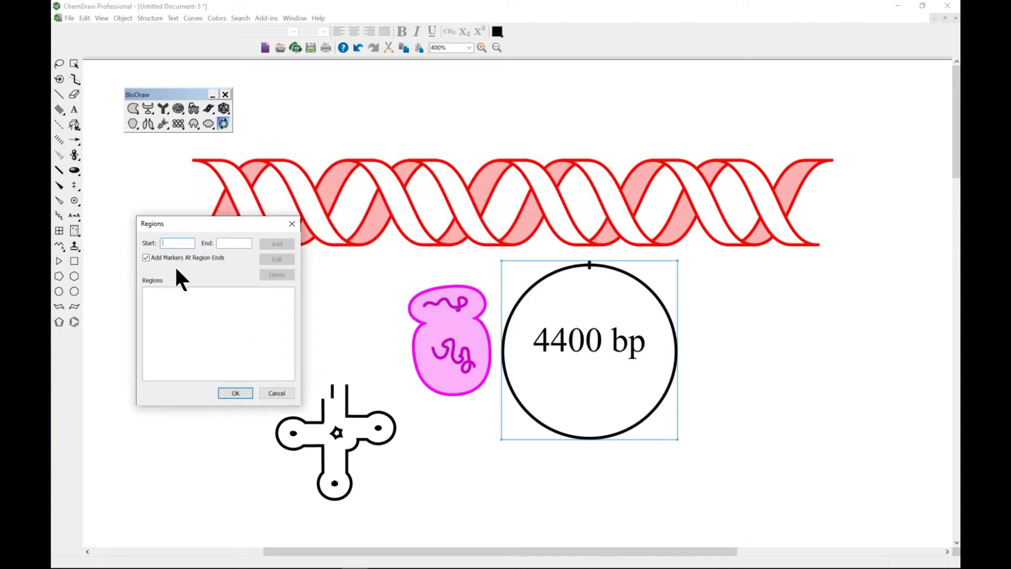
{"action": "left_click", "coordinate": [233, 243]}
{"action": "type", "text": "100"}
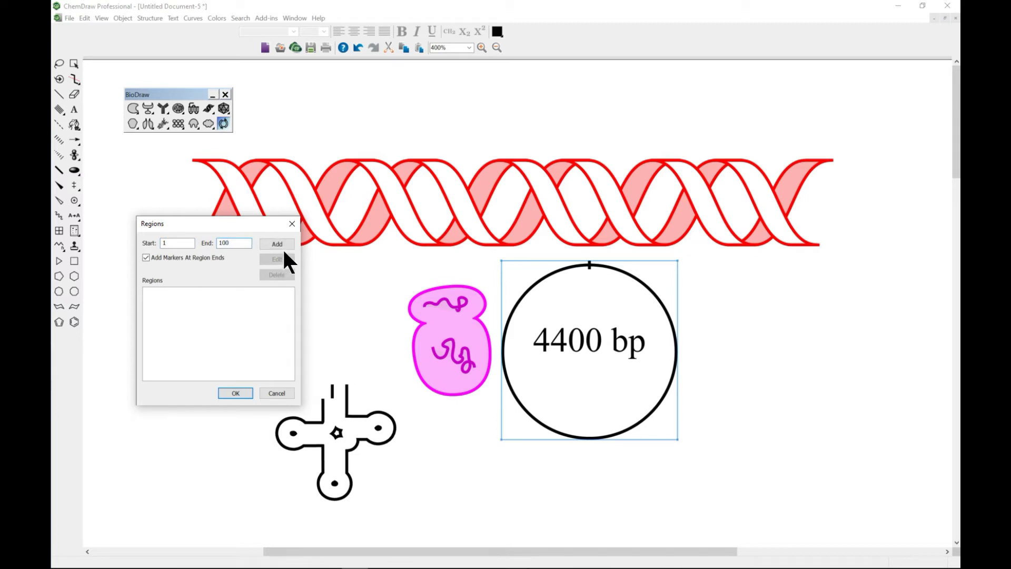
{"action": "left_click", "coordinate": [276, 243]}
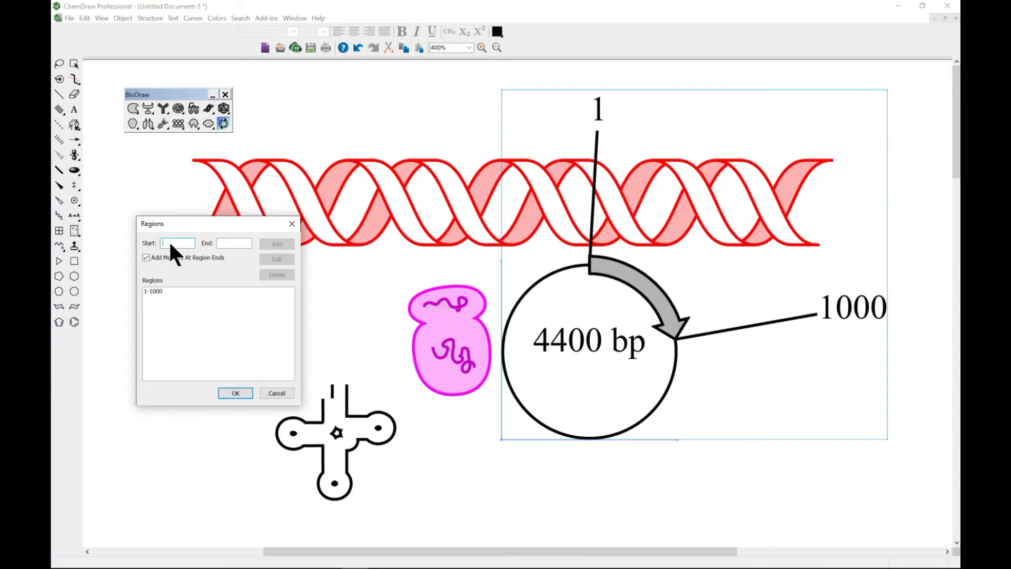
Add regions 1200–2000 and 2200–3000, then confirm all three regions with OK.
{"action": "type", "text": "1200"}
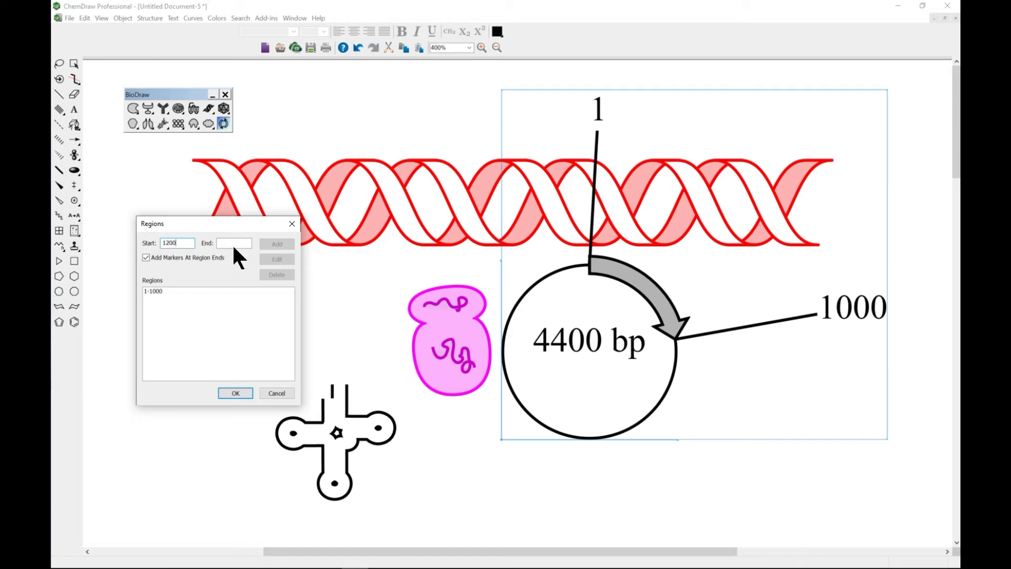
{"action": "type", "text": "200"}
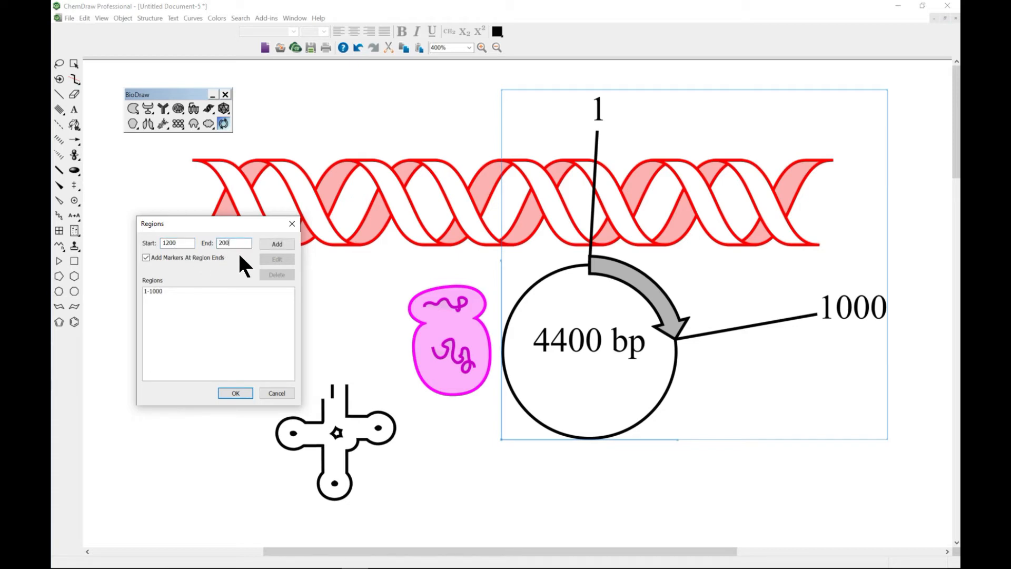
{"action": "left_click", "coordinate": [276, 244]}
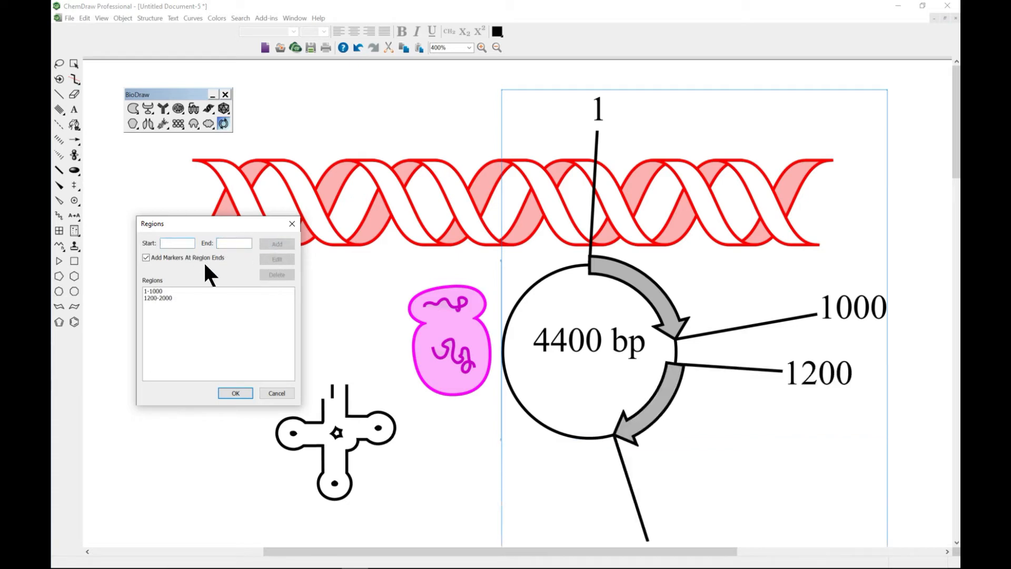
{"action": "left_click", "coordinate": [177, 244]}
{"action": "type", "text": "2200"}
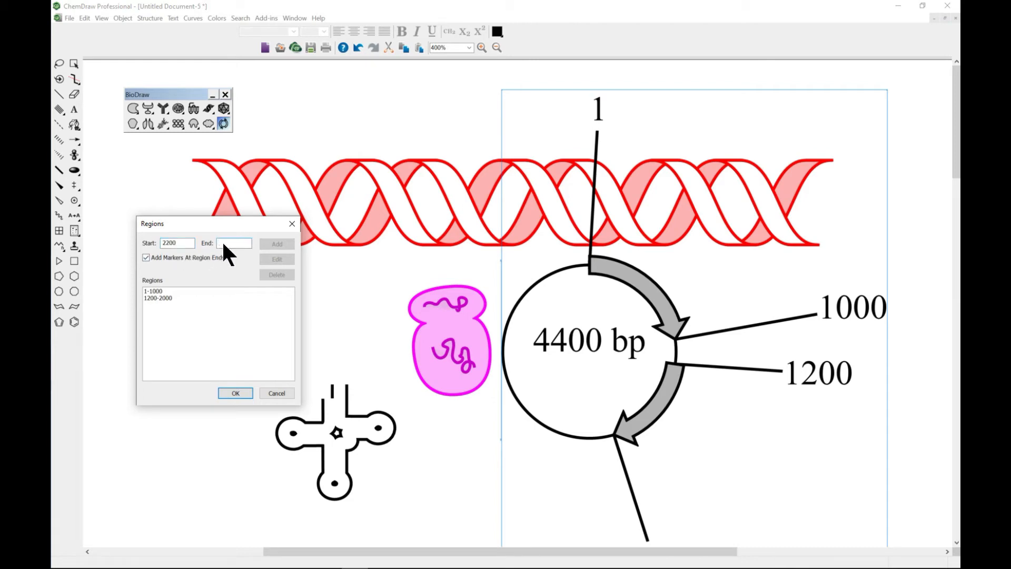
{"action": "type", "text": "3000"}
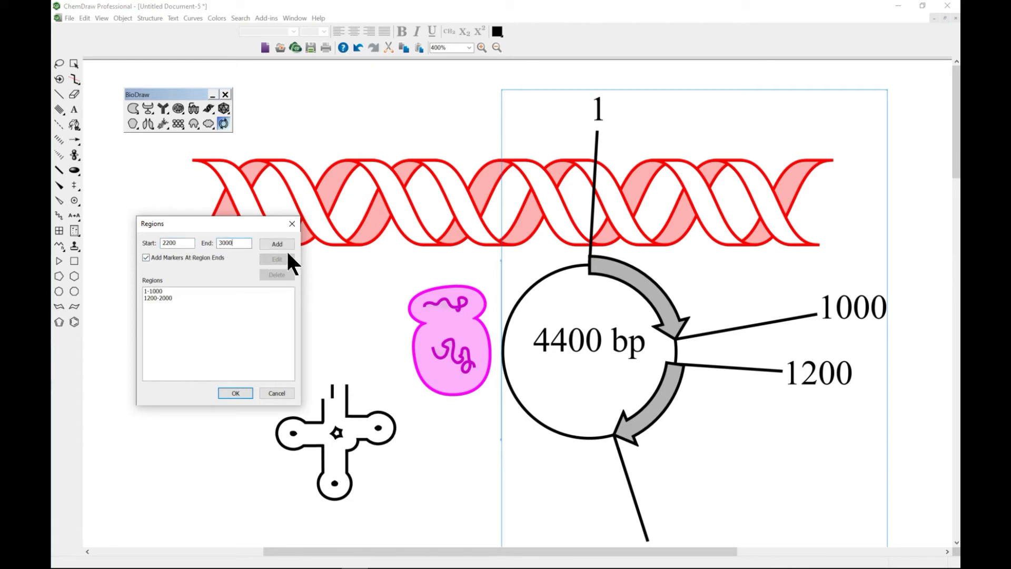
{"action": "left_click", "coordinate": [277, 244]}
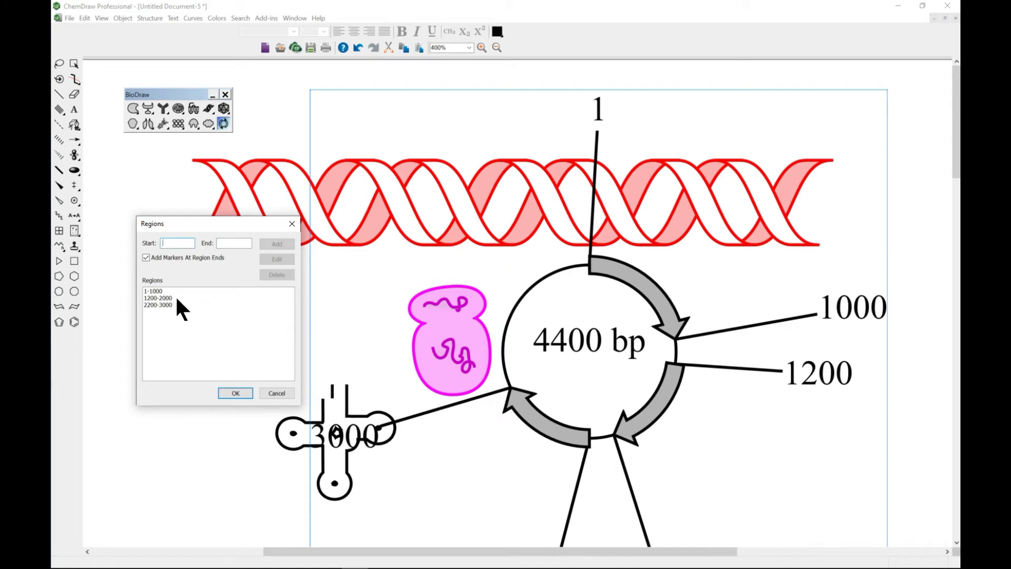
{"action": "left_click", "coordinate": [158, 304]}
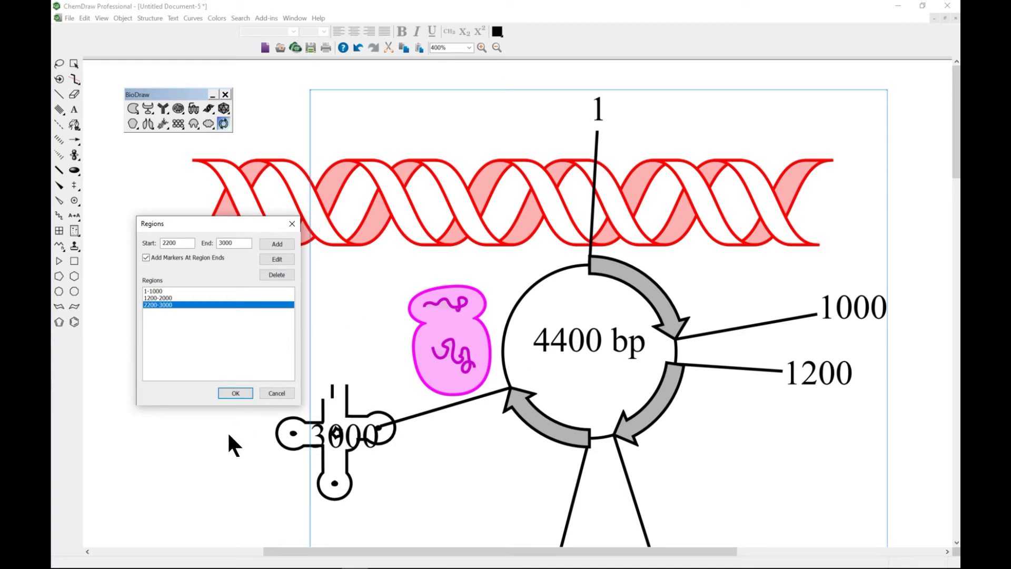
{"action": "left_click", "coordinate": [236, 393]}
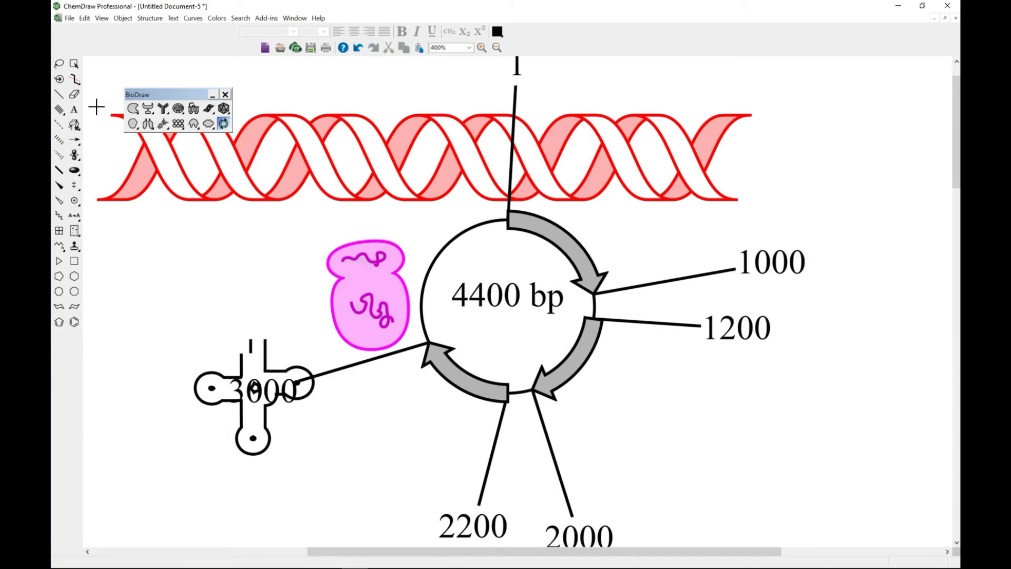
Clear the helix, pink shape and tRNA using the Eraser and Selection tools, dismissing the warning.
{"action": "left_click", "coordinate": [74, 93]}
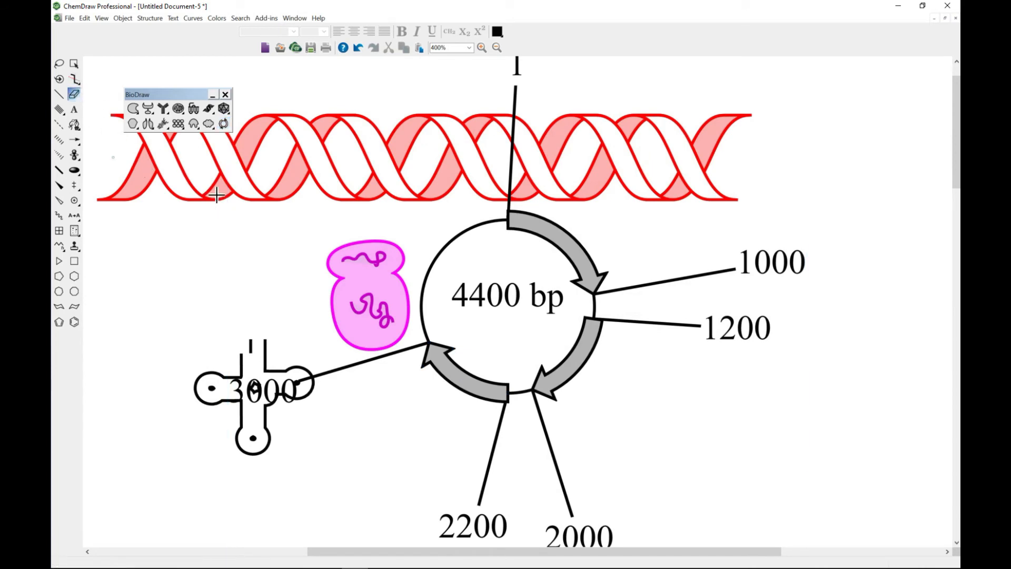
{"action": "left_click", "coordinate": [216, 193]}
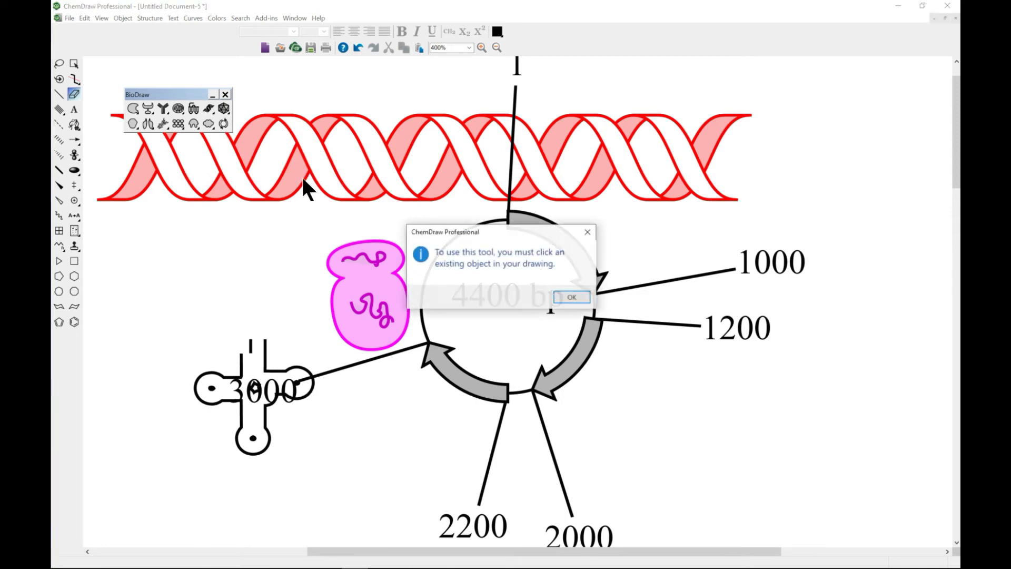
{"action": "left_click", "coordinate": [569, 297]}
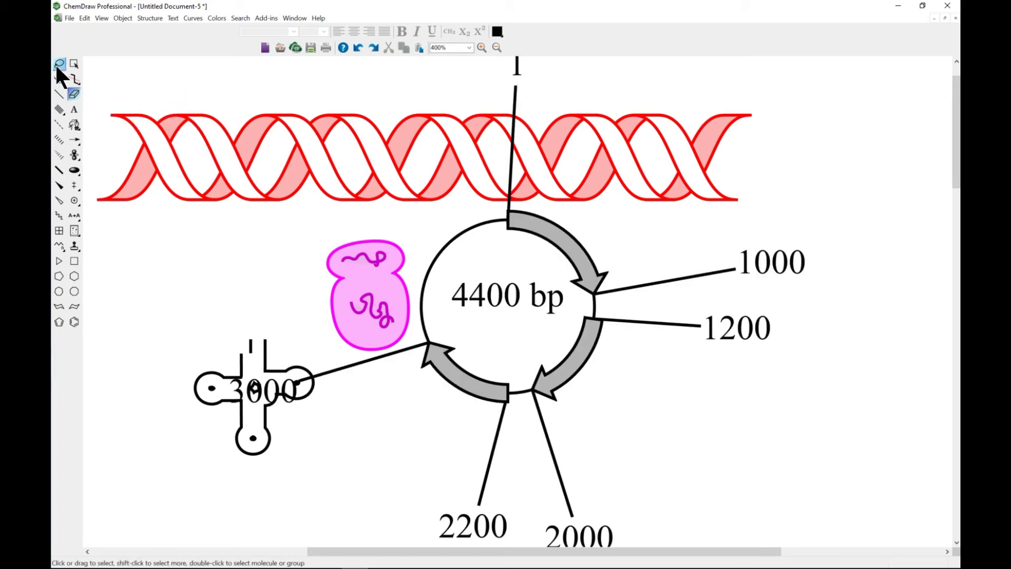
{"action": "left_click", "coordinate": [73, 63]}
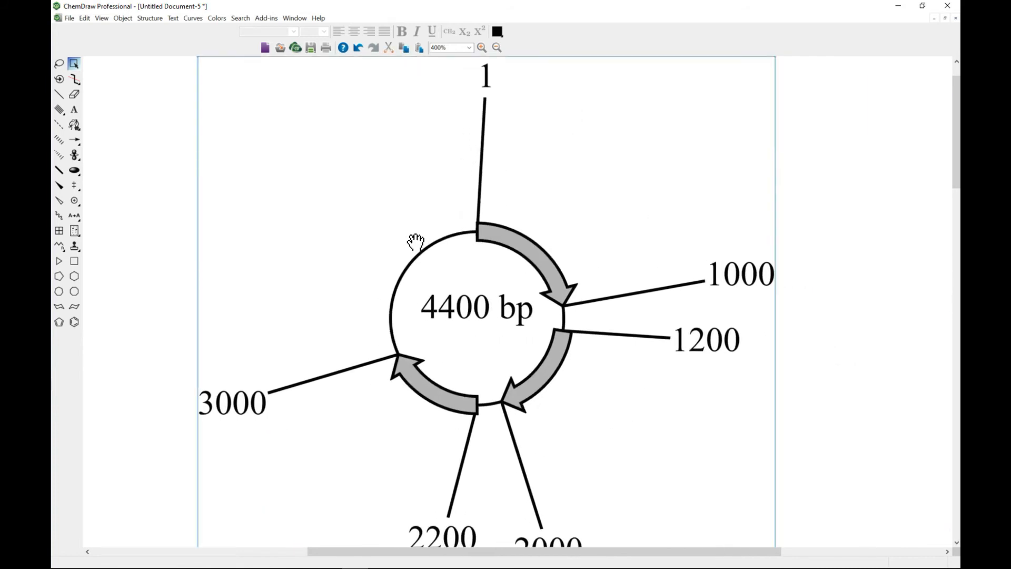
{"action": "left_click", "coordinate": [497, 47]}
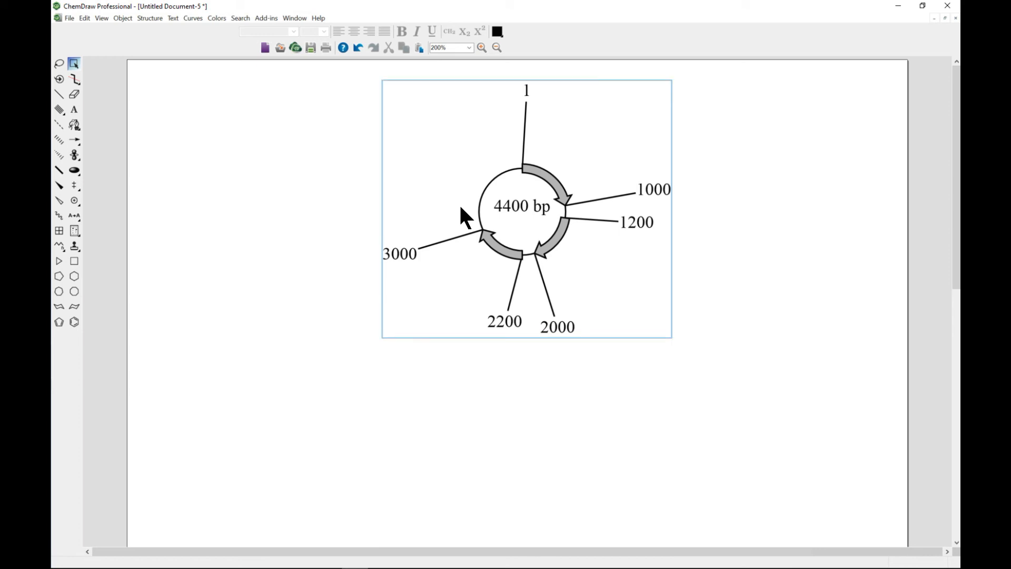
{"action": "mouse_move", "coordinate": [554, 262]}
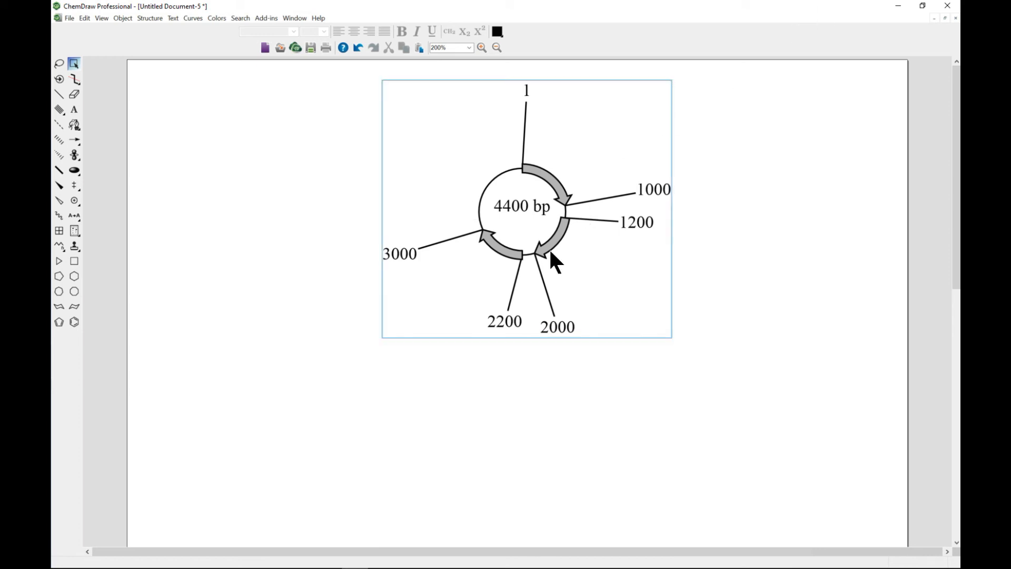
Review the plasmid map's Markers list, select the 1000 marker, and close with OK.
{"action": "right_click", "coordinate": [551, 258]}
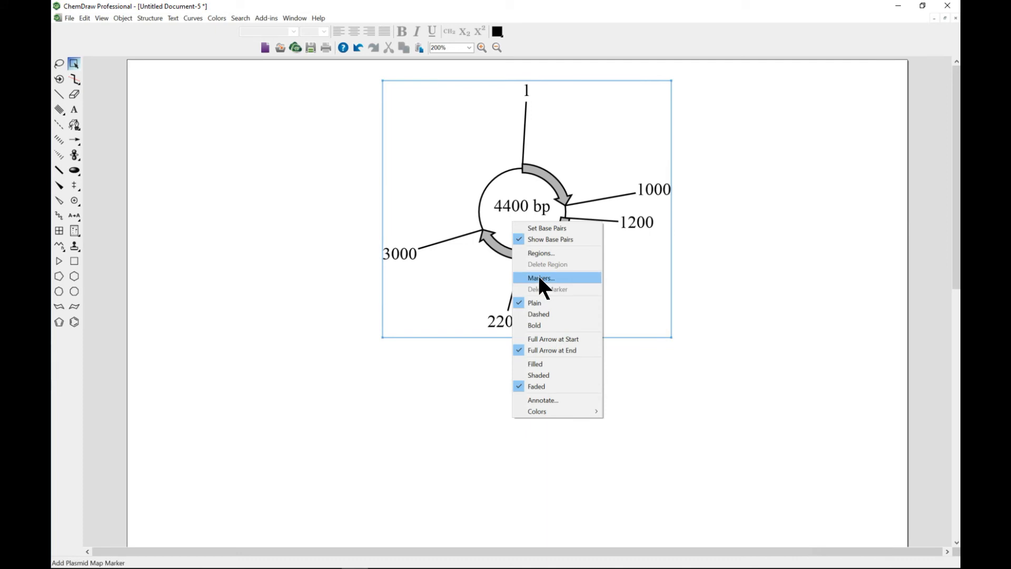
{"action": "left_click", "coordinate": [540, 278]}
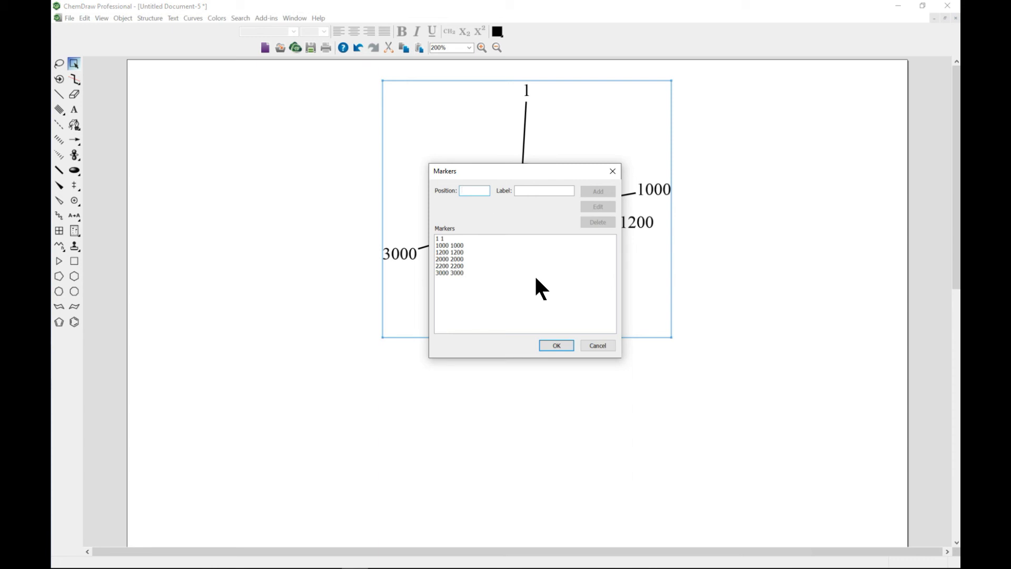
{"action": "left_click", "coordinate": [449, 245]}
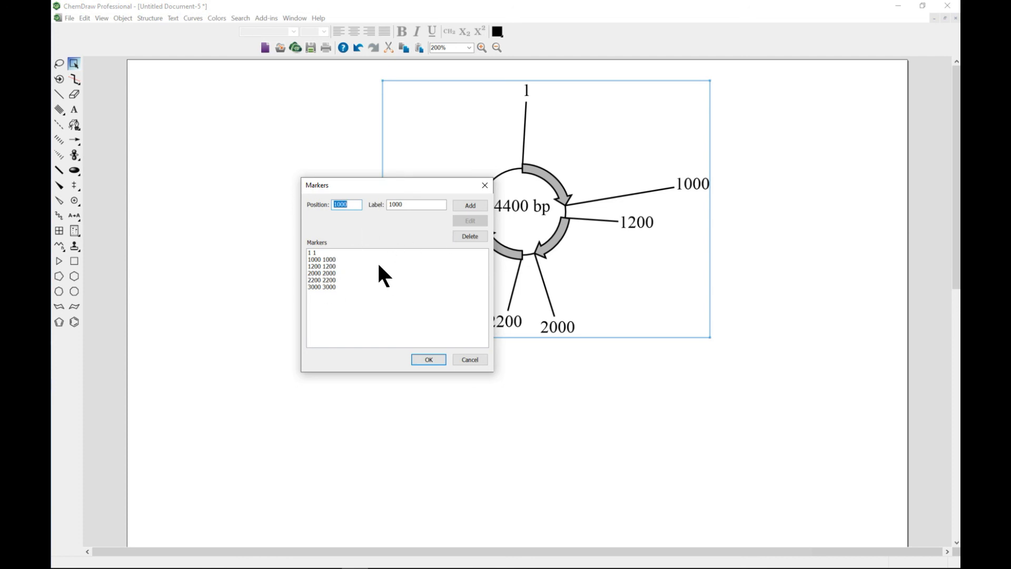
{"action": "left_click", "coordinate": [428, 359]}
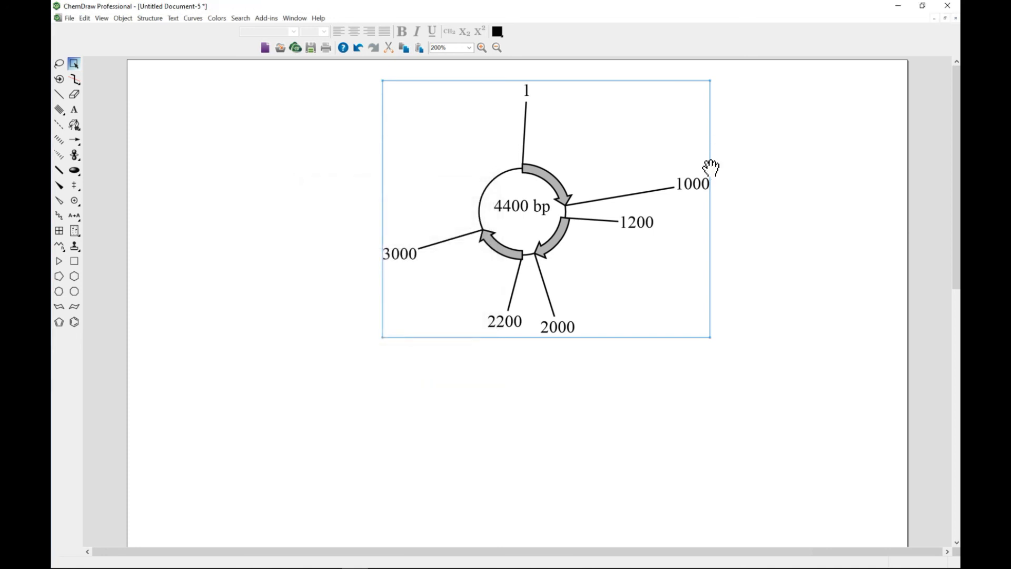
Drag the 1000 marker label up toward the upper right of the plasmid circle.
{"action": "left_click", "coordinate": [692, 183]}
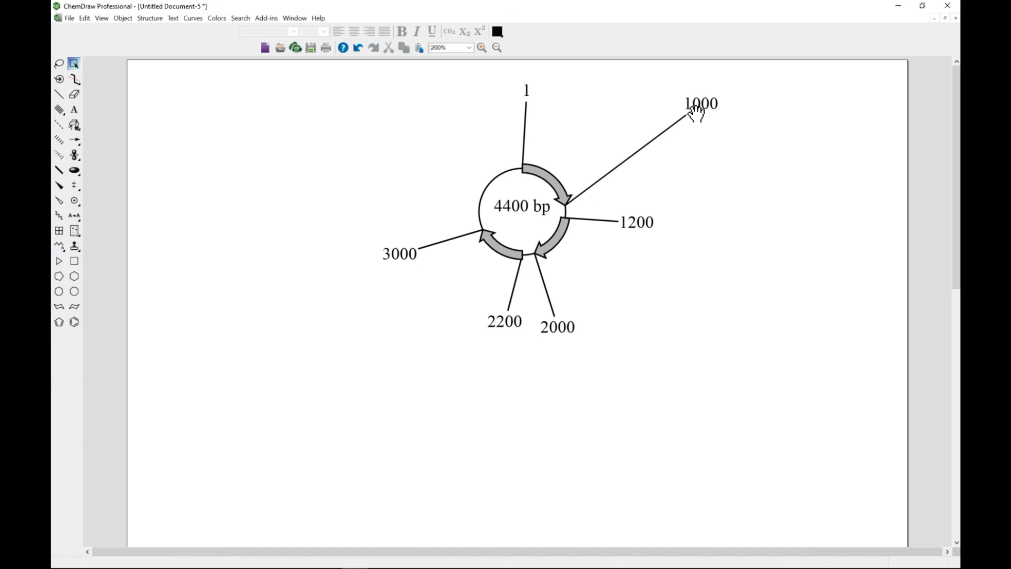
{"action": "left_click_drag", "start_coordinate": [700, 106], "coordinate": [732, 149]}
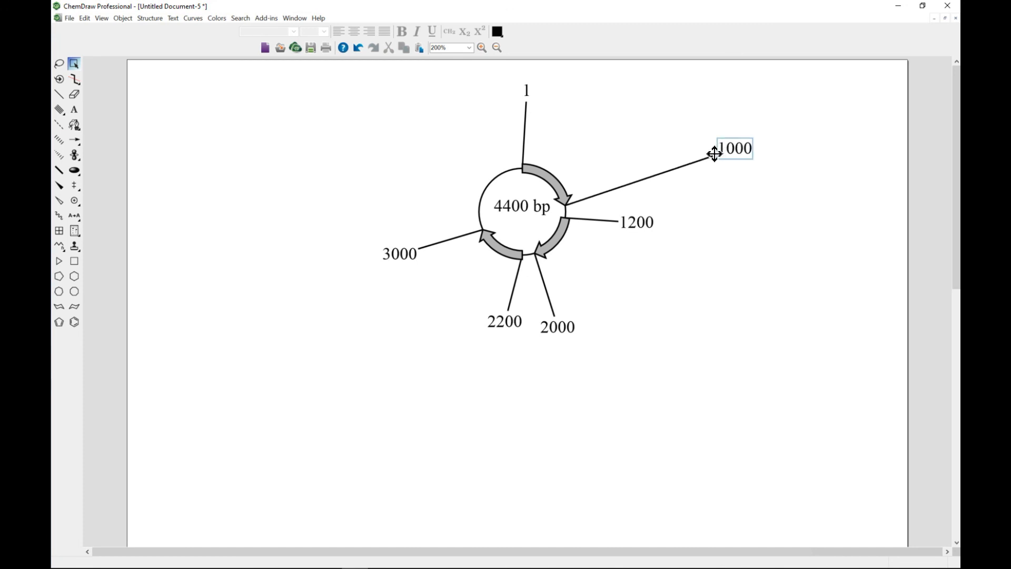